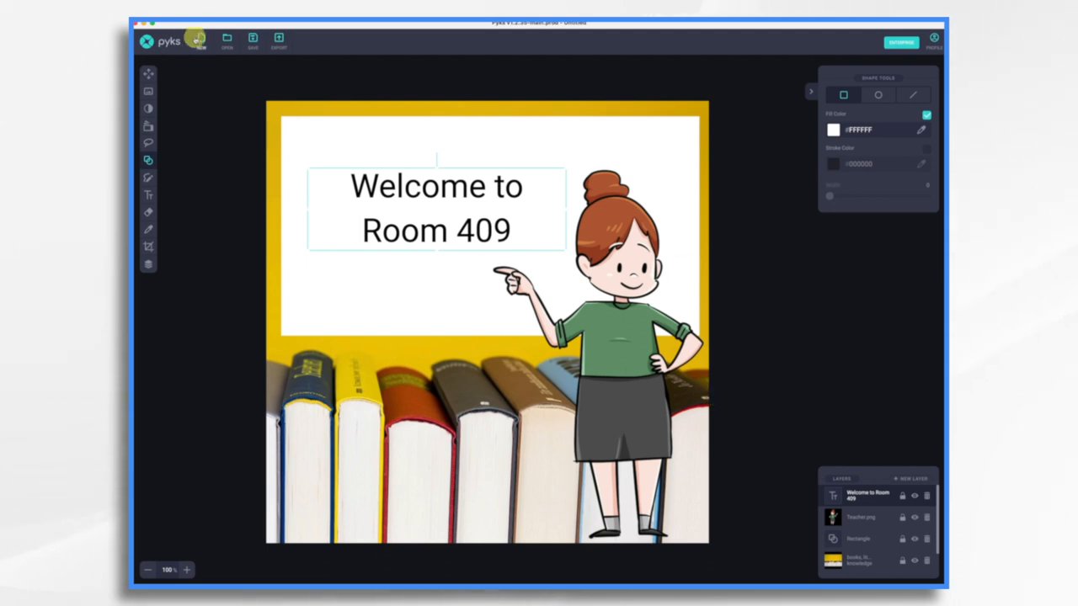
Create a new 1024×1024 custom image and discard the old classroom design unsaved.
click(202, 41)
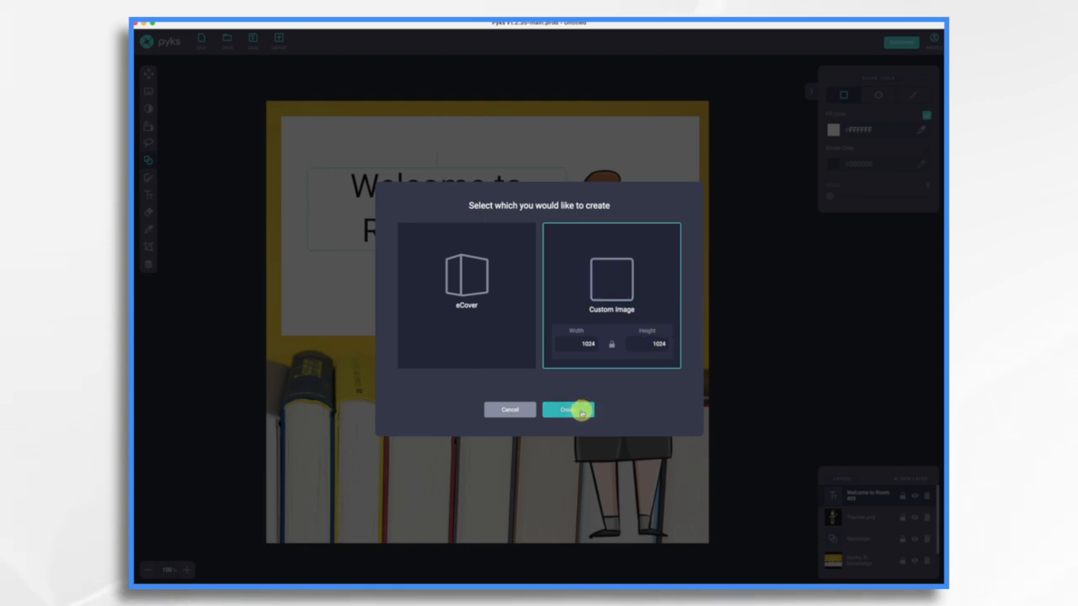
click(568, 409)
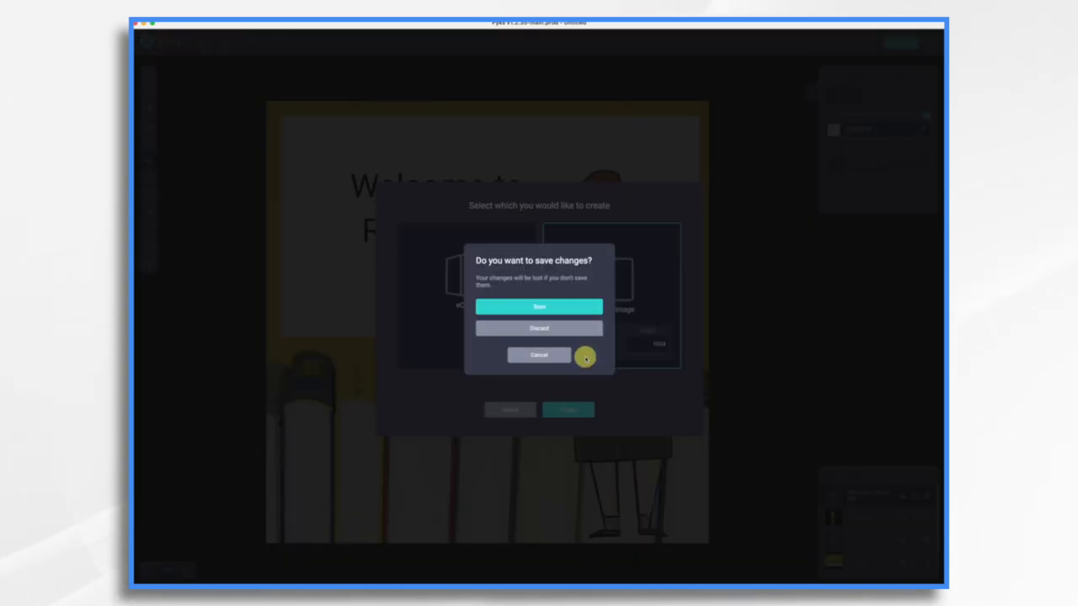
click(539, 327)
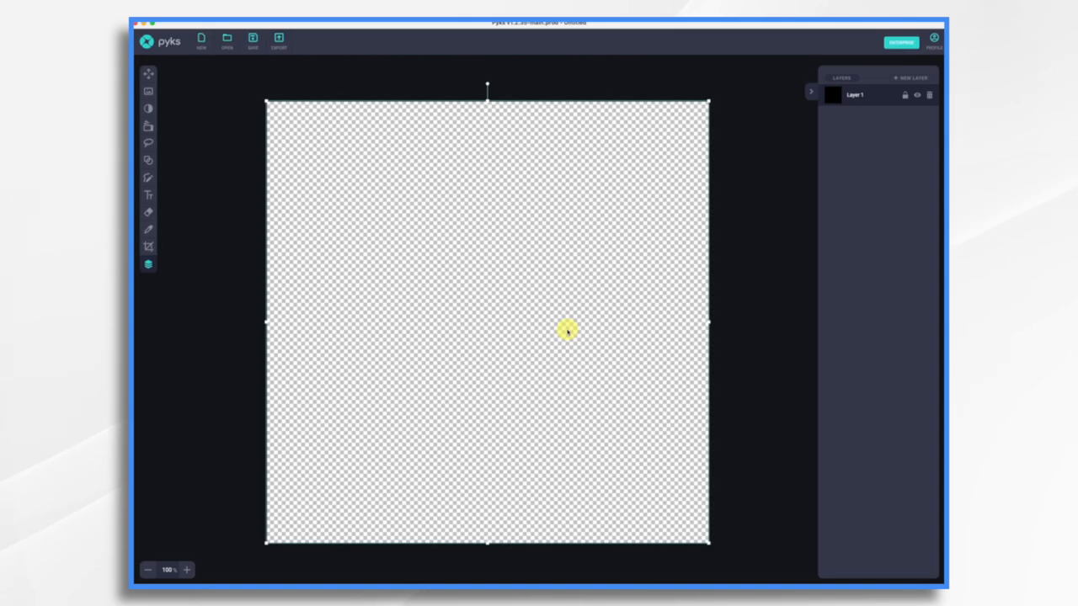
mouse_move(539, 356)
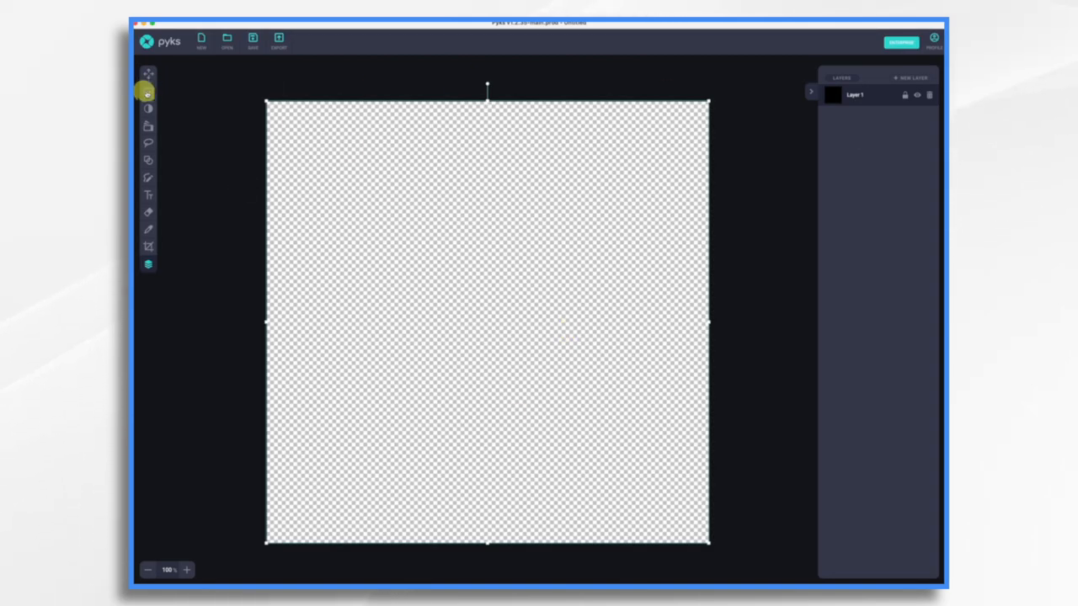
mouse_move(150, 91)
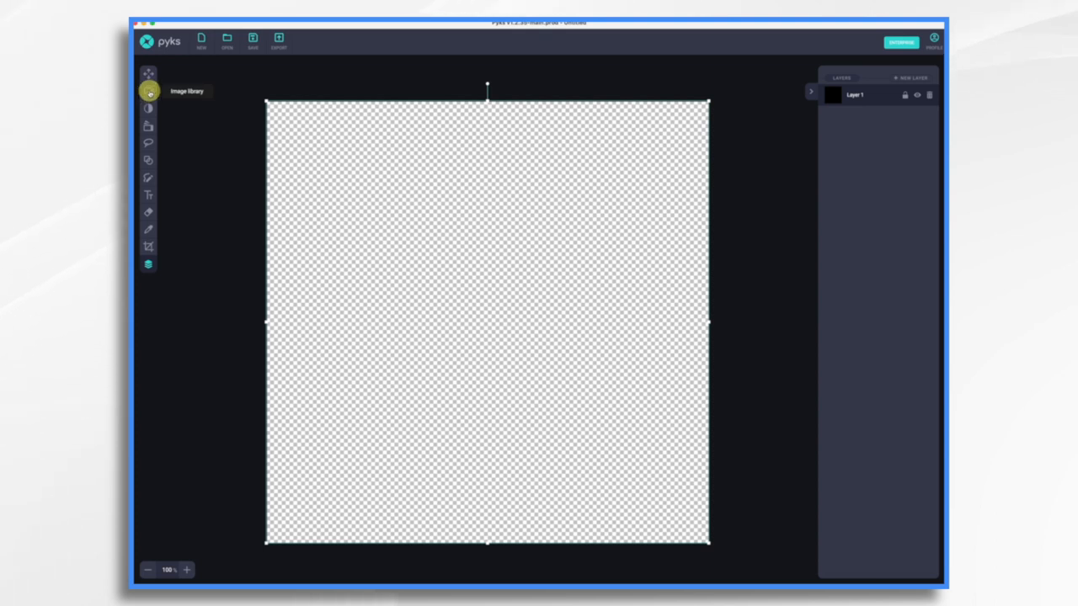
Search the image library for 'school' and place the stacked books photo on the canvas.
click(149, 89)
text(back to school)
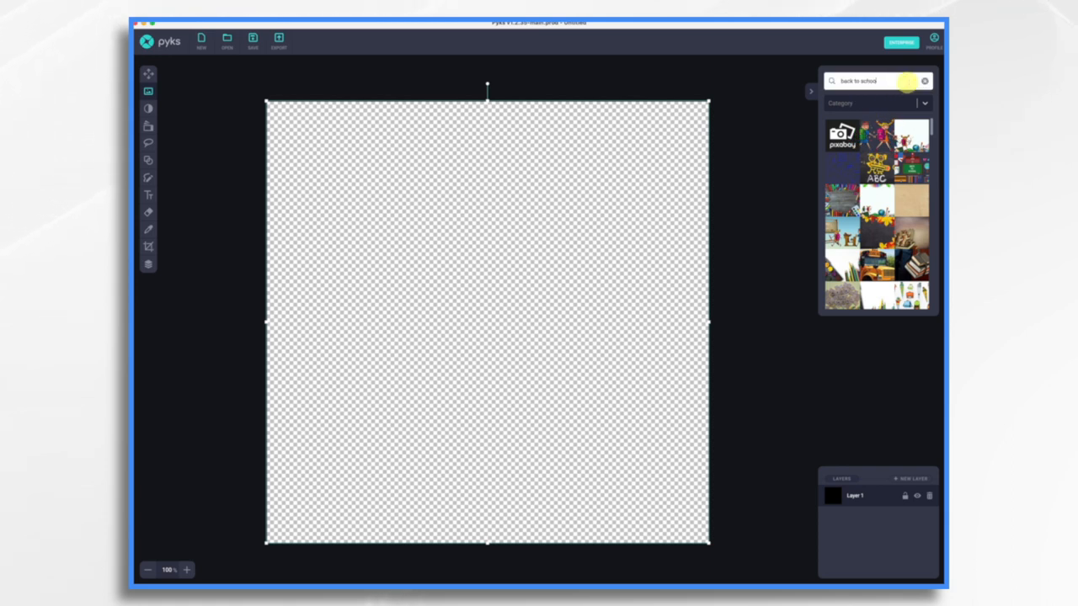
click(923, 81)
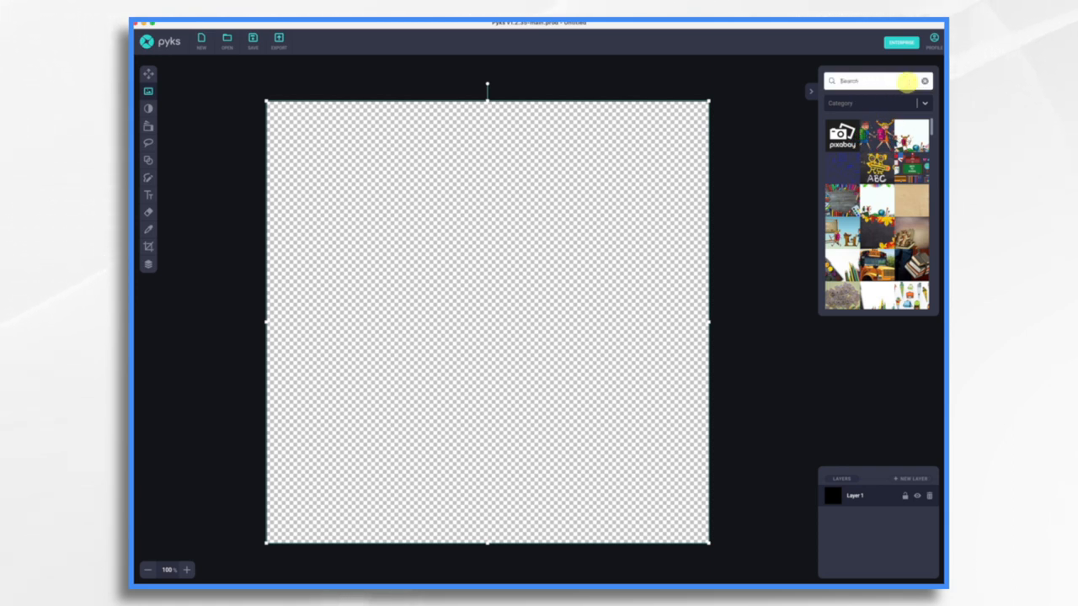
text(school)
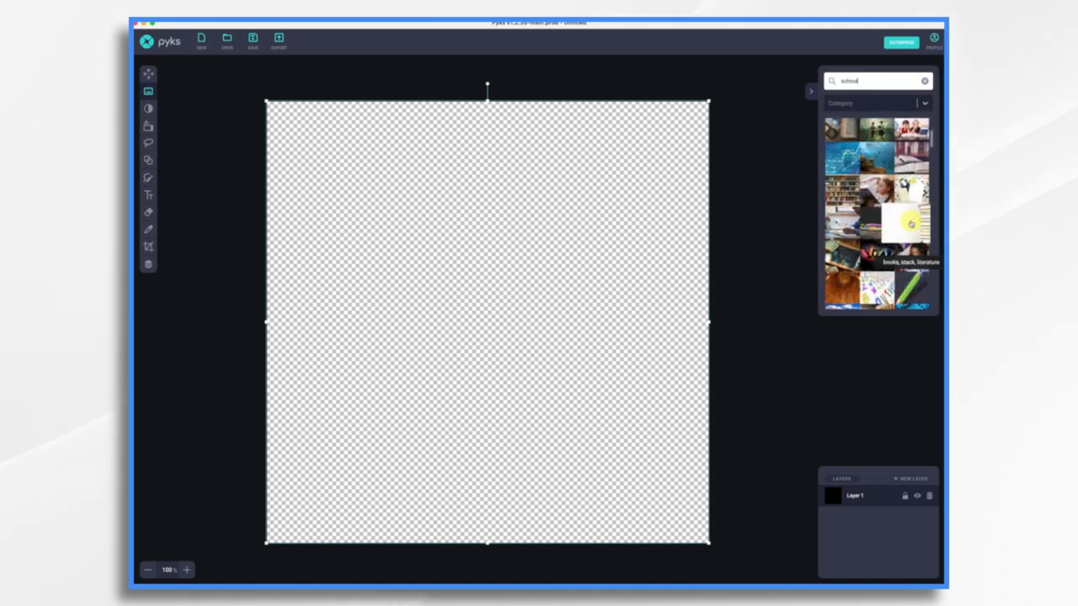
click(906, 223)
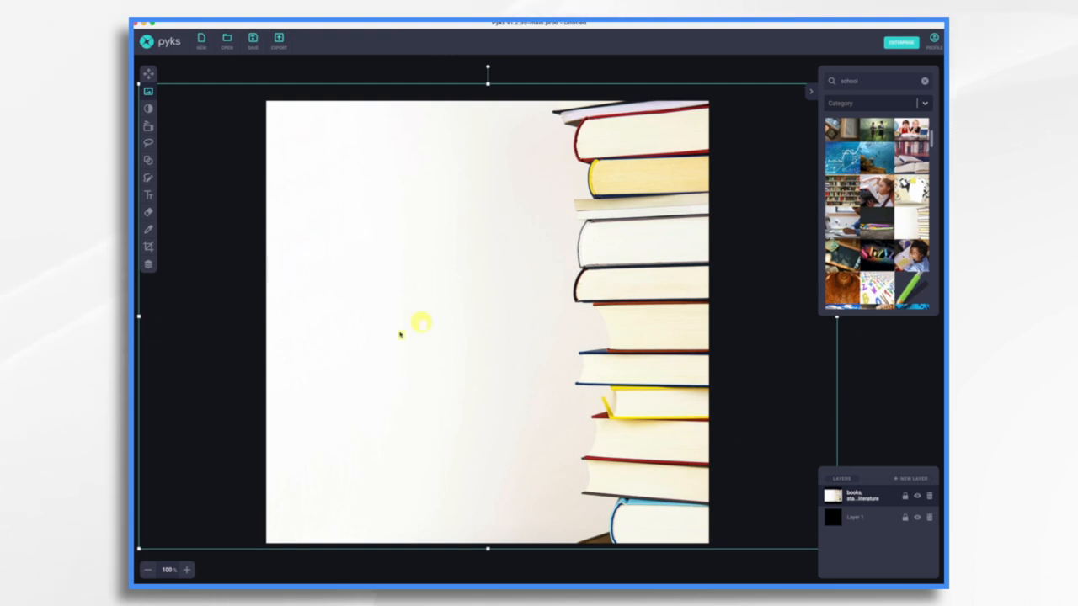
mouse_move(470, 290)
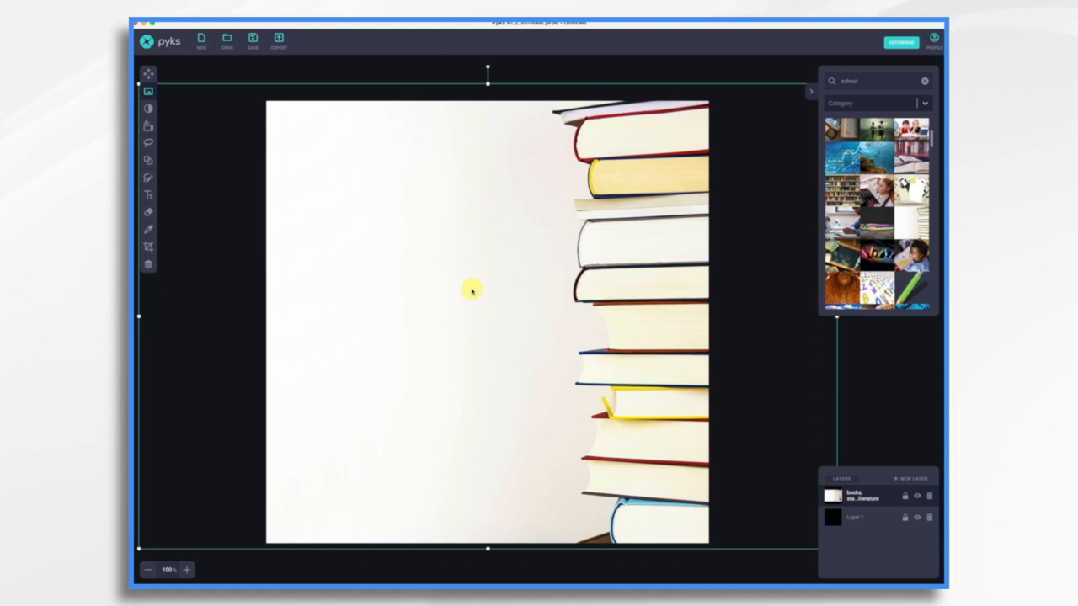
mouse_move(770, 443)
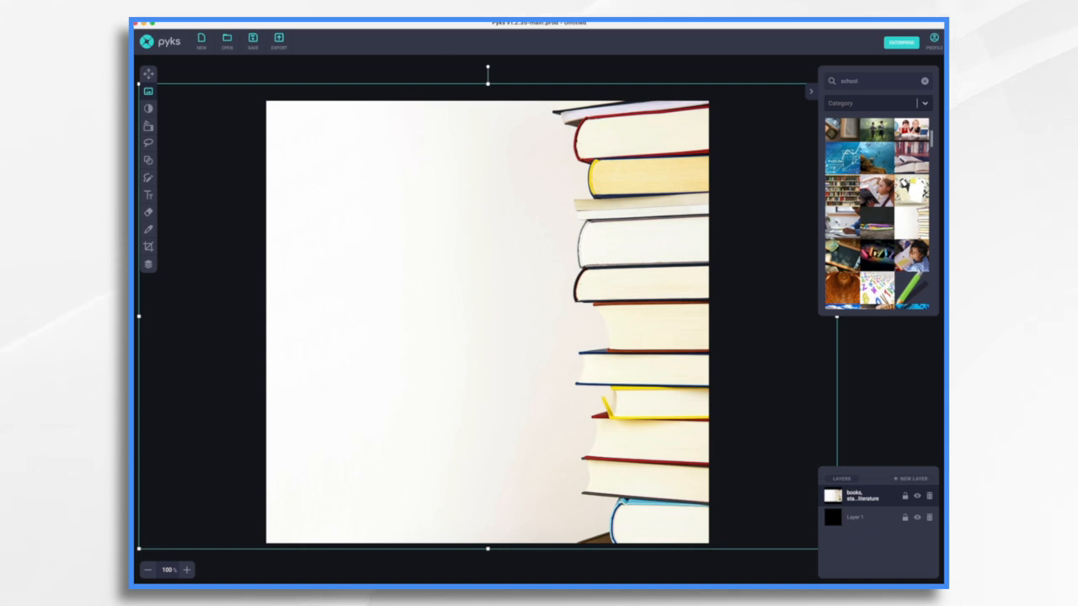
mouse_move(150, 202)
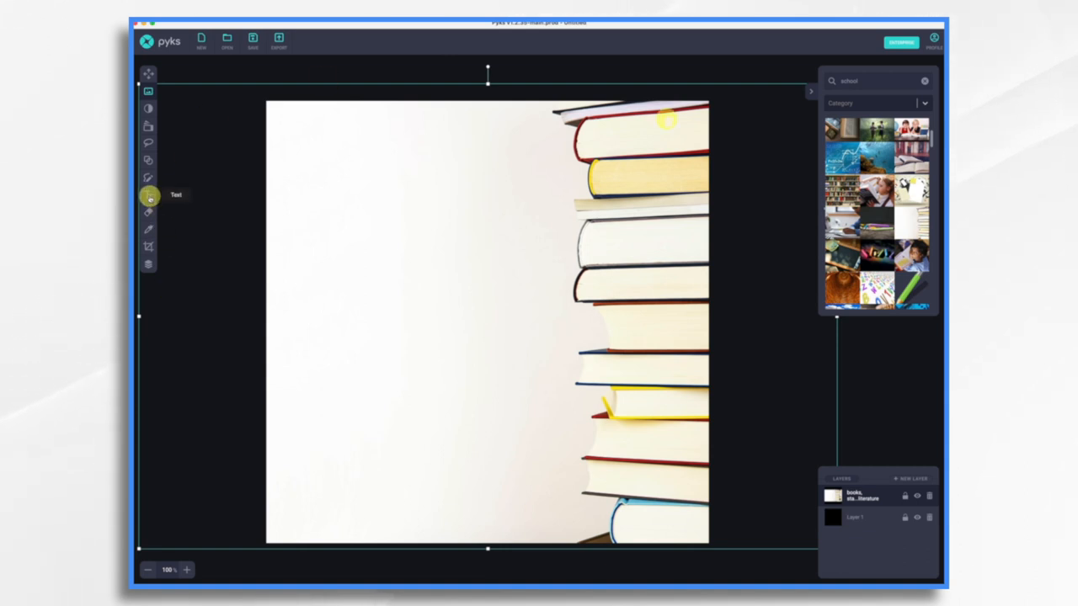
Add a text element reading 'Welcome to Room 409' in the upper-left beside the books.
click(148, 199)
text(Welcome to Room 409)
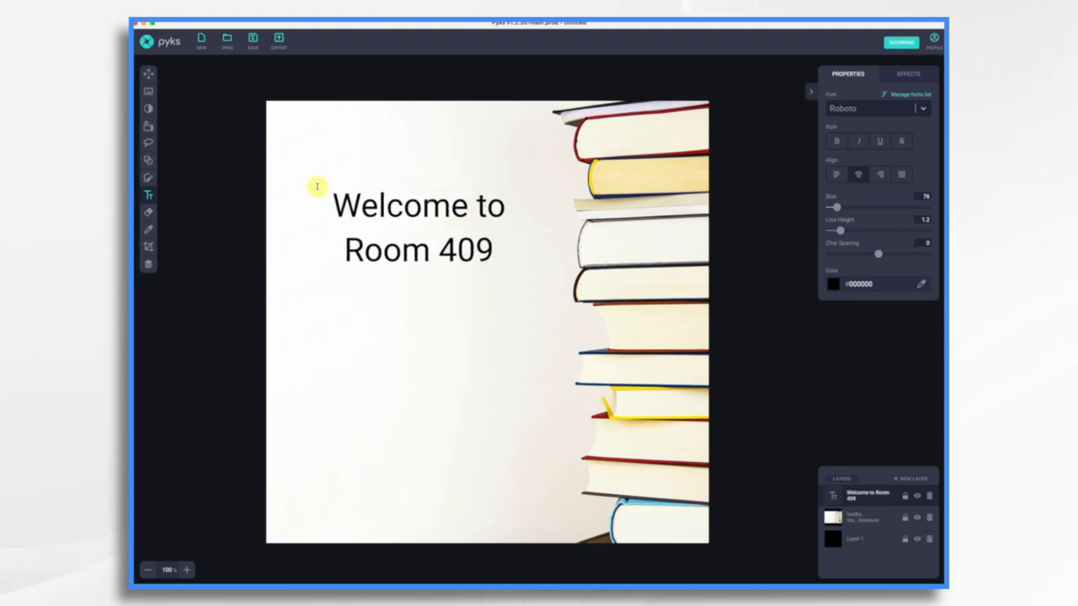
mouse_move(486, 278)
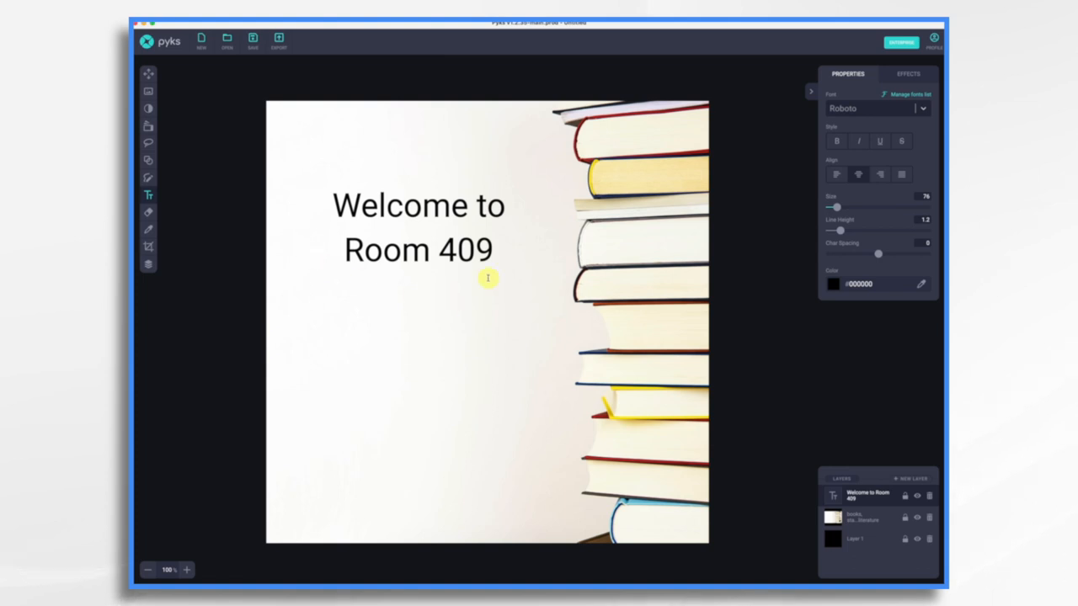
mouse_move(340, 141)
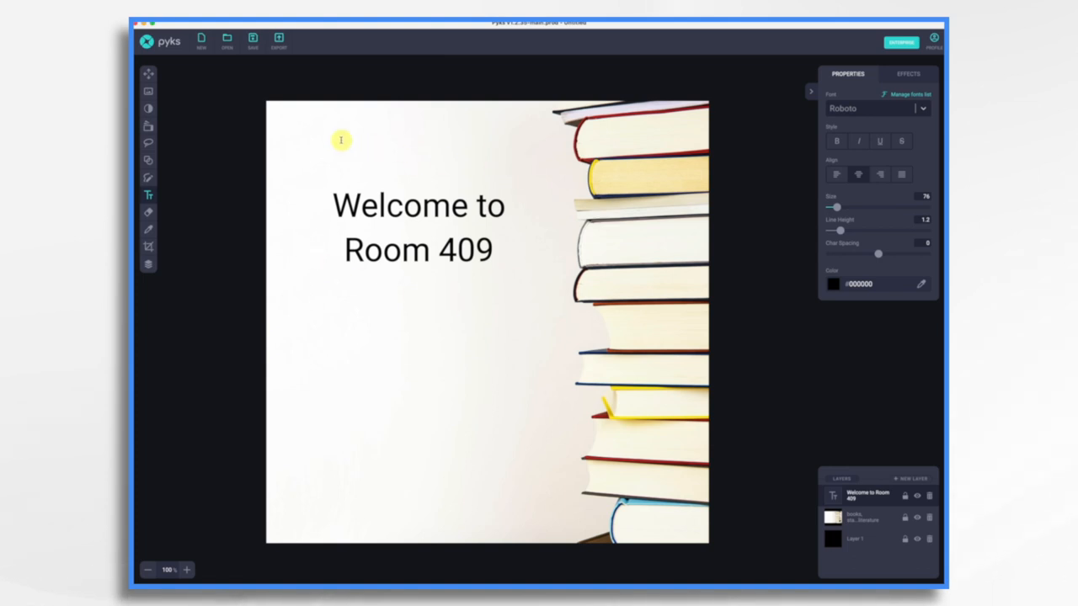
mouse_move(162, 125)
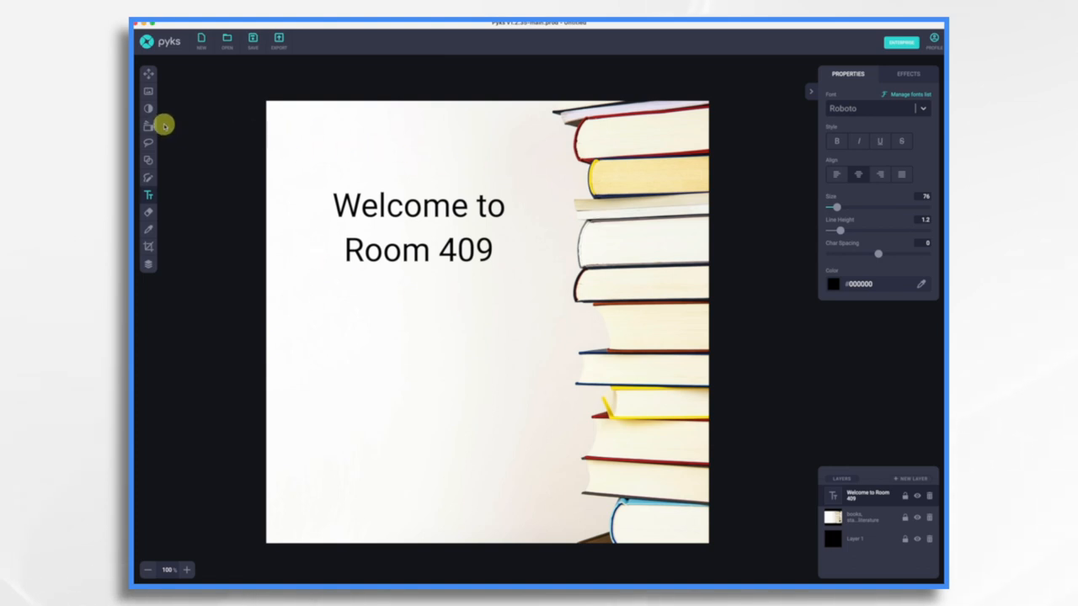
Draw a rectangle over the heading and give it an orange fill as a label background.
click(148, 160)
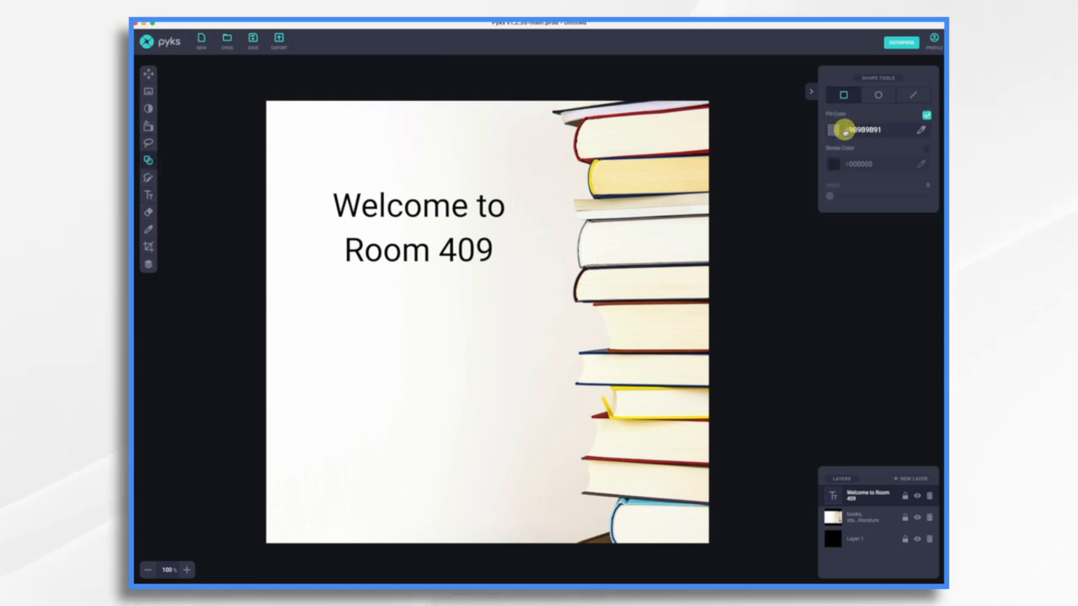
mouse_move(308, 182)
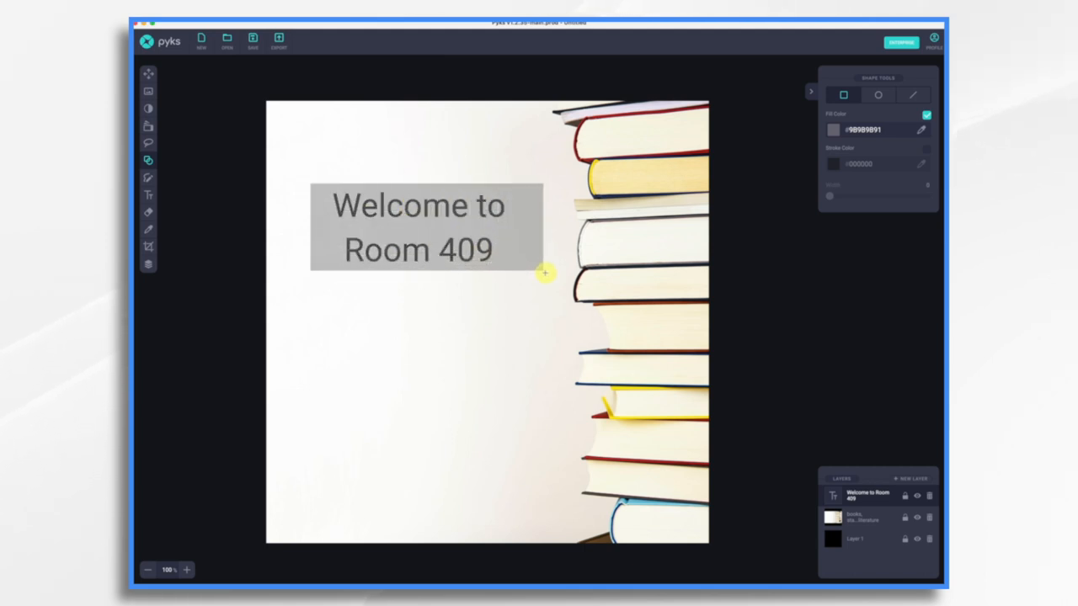
mouse_move(543, 280)
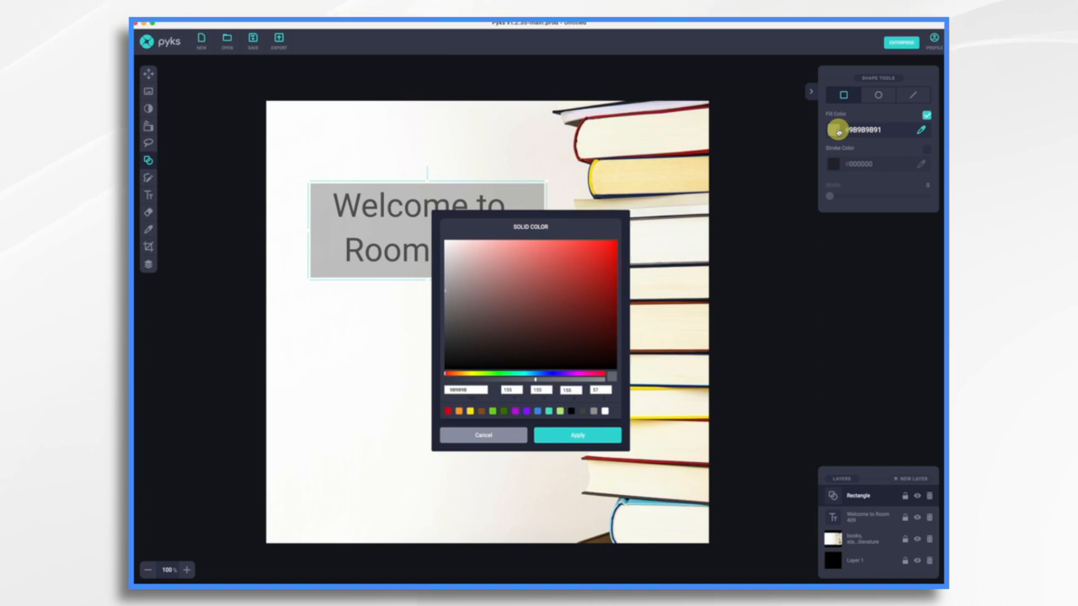
click(462, 412)
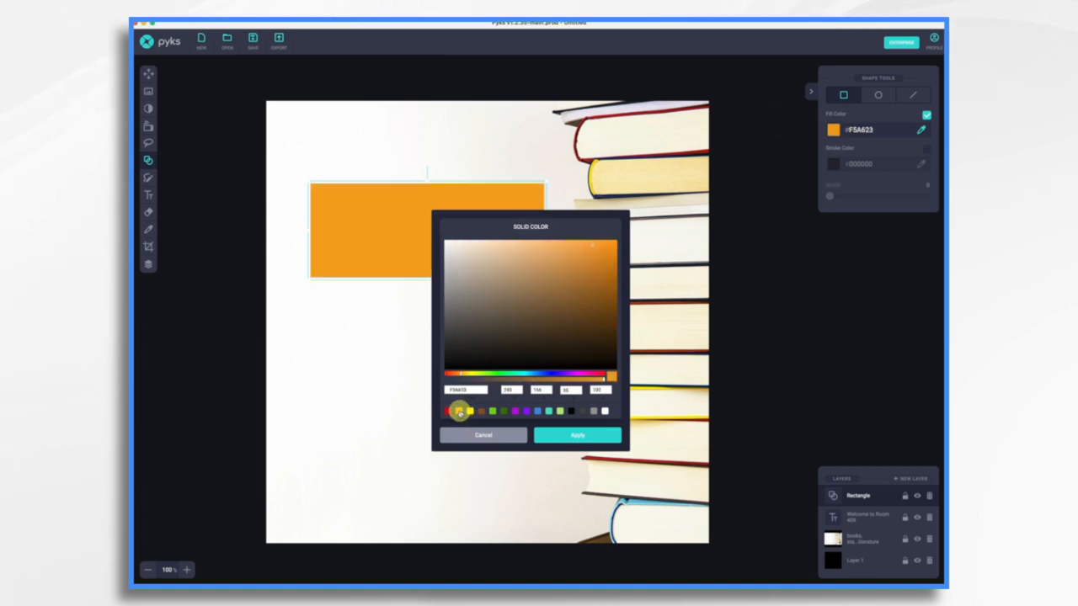
click(578, 434)
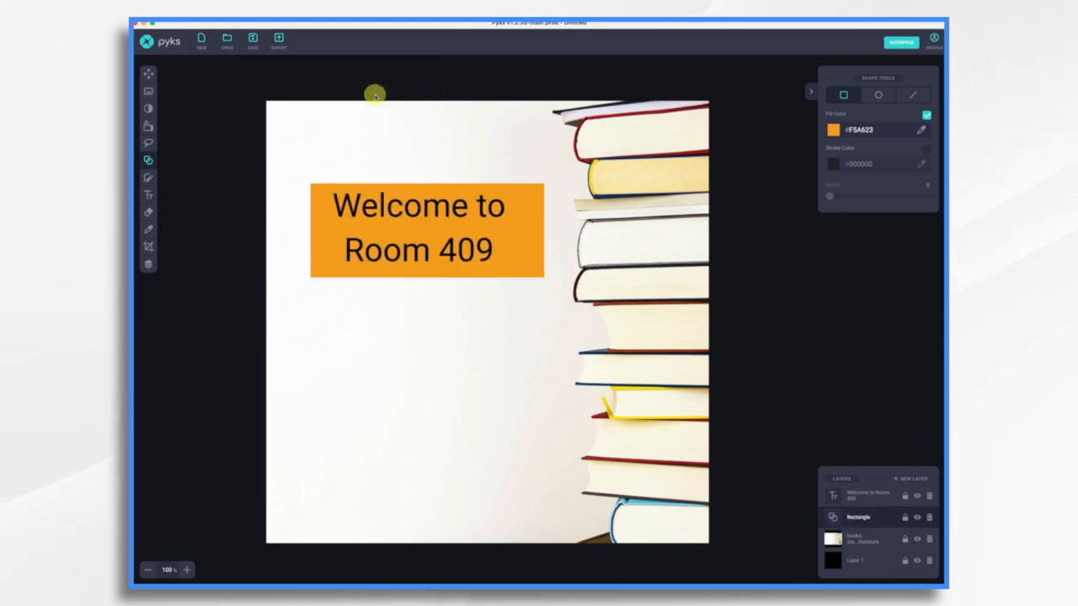
mouse_move(219, 87)
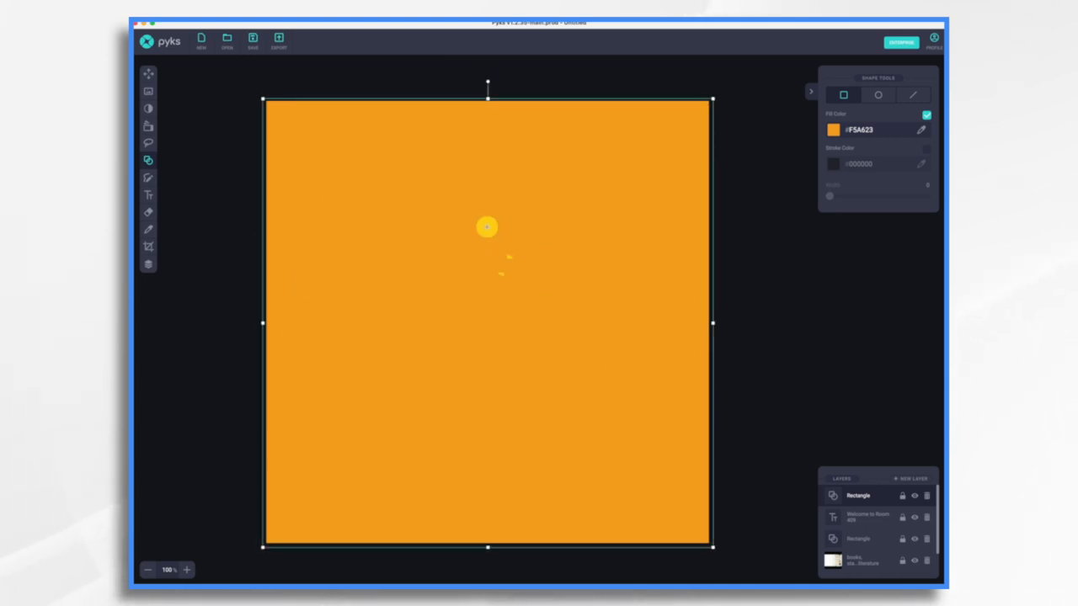
mouse_move(832, 167)
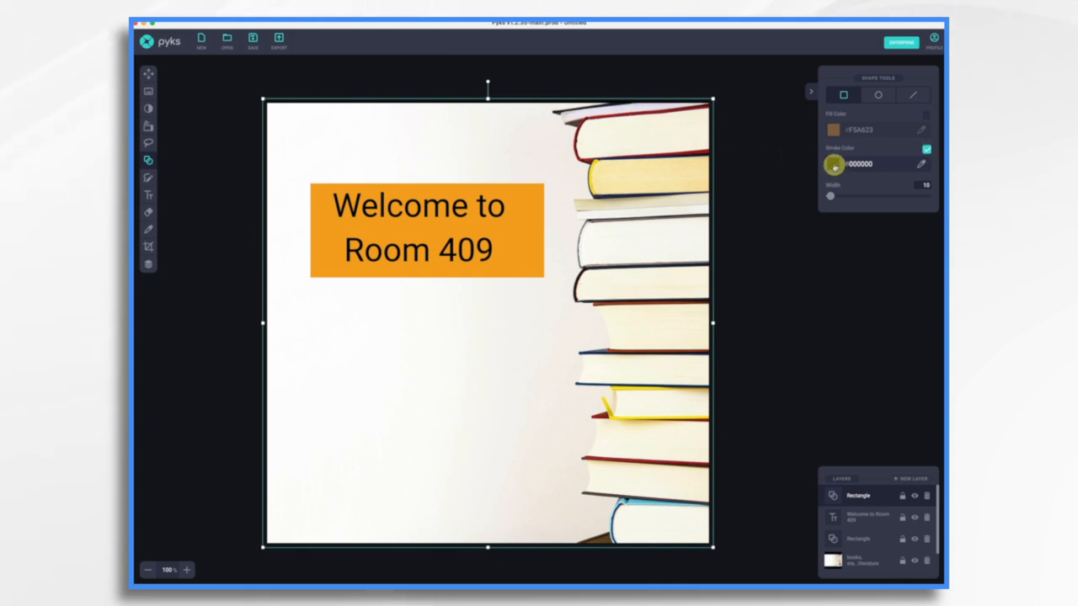
Give the full-canvas rectangle an orange stroke and fit its edge to frame the image.
click(832, 163)
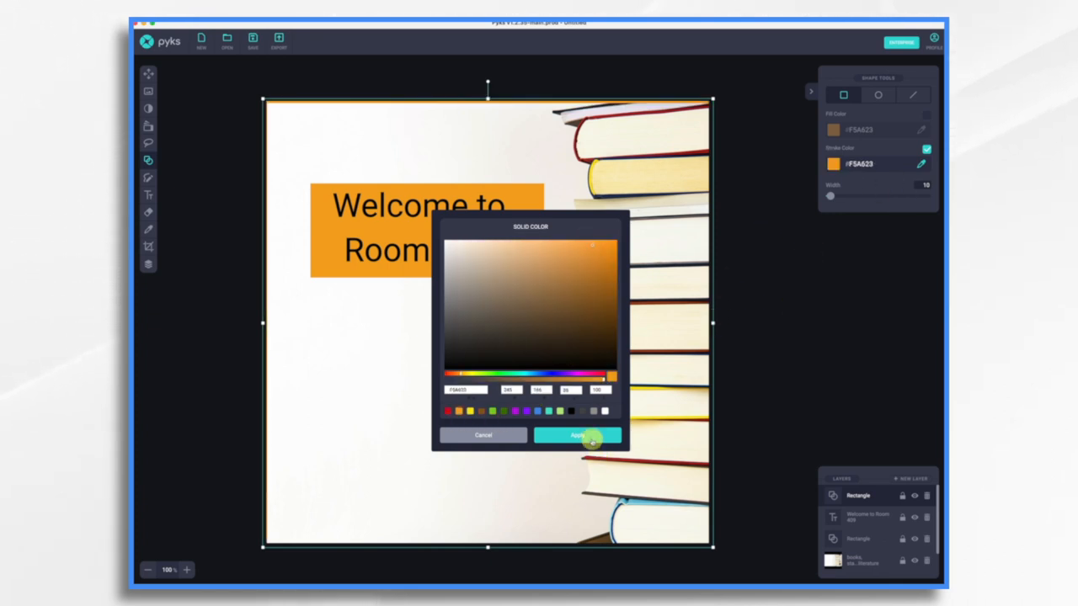
click(578, 434)
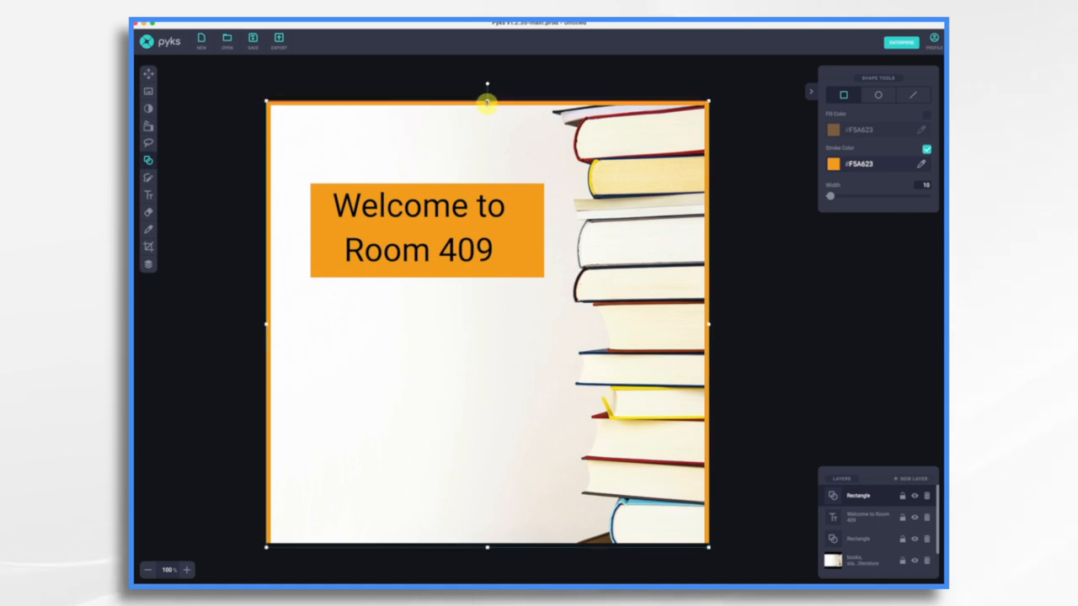
drag(832, 196, 835, 196)
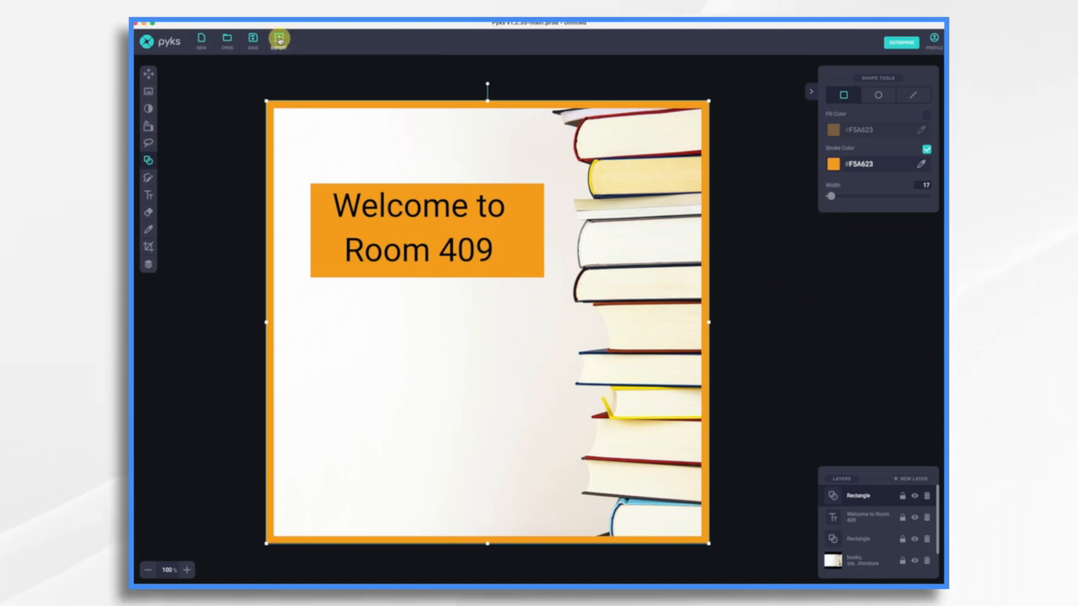
Export the finished welcome graphic as a PNG to the Desktop.
click(252, 41)
text(welcome.png)
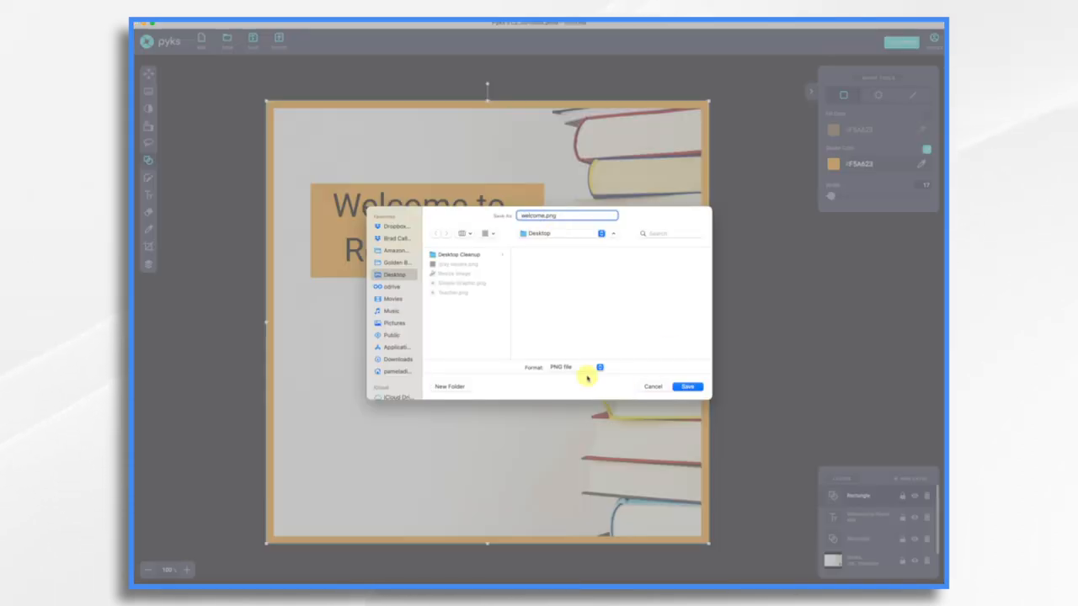
click(689, 386)
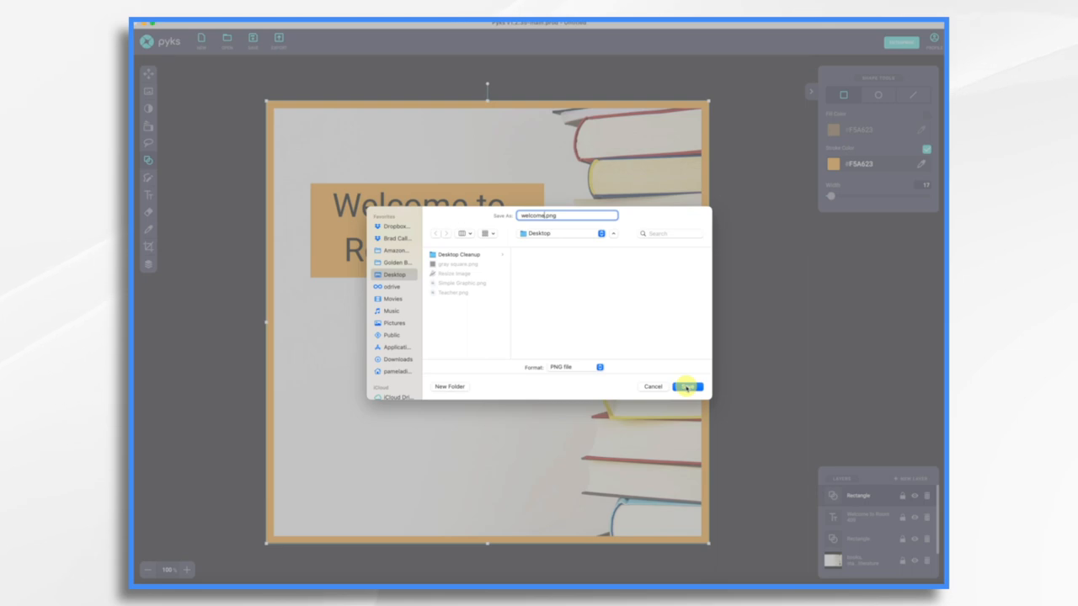
click(687, 386)
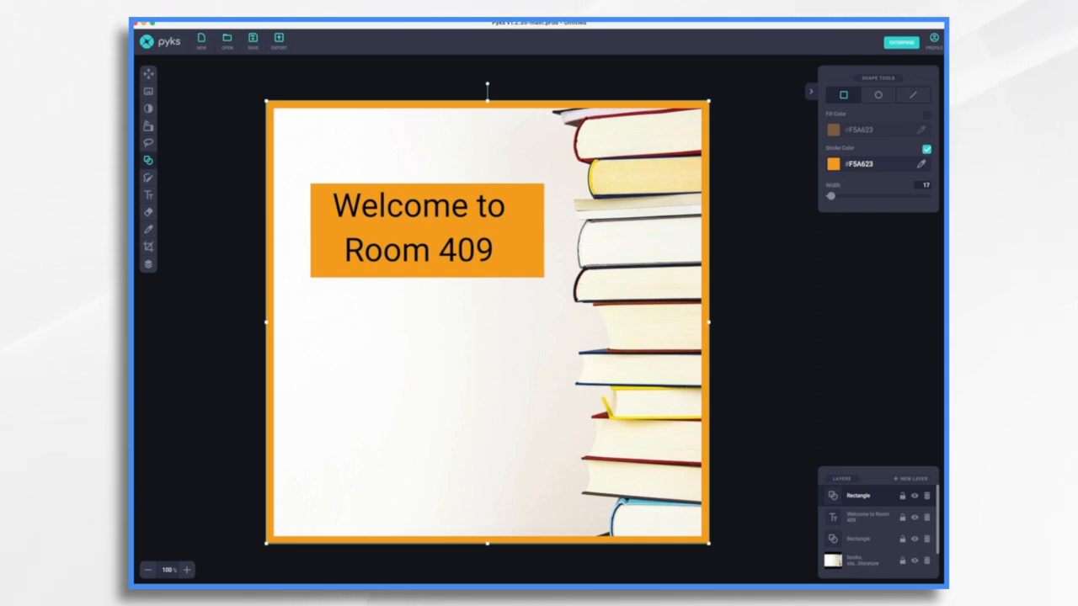
mouse_move(334, 195)
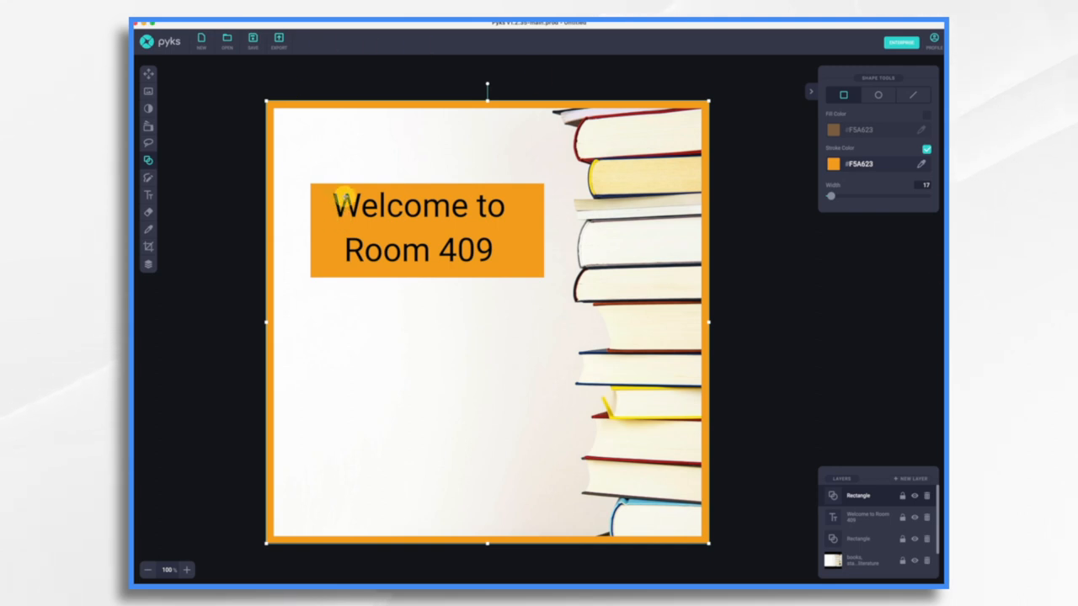
mouse_move(479, 269)
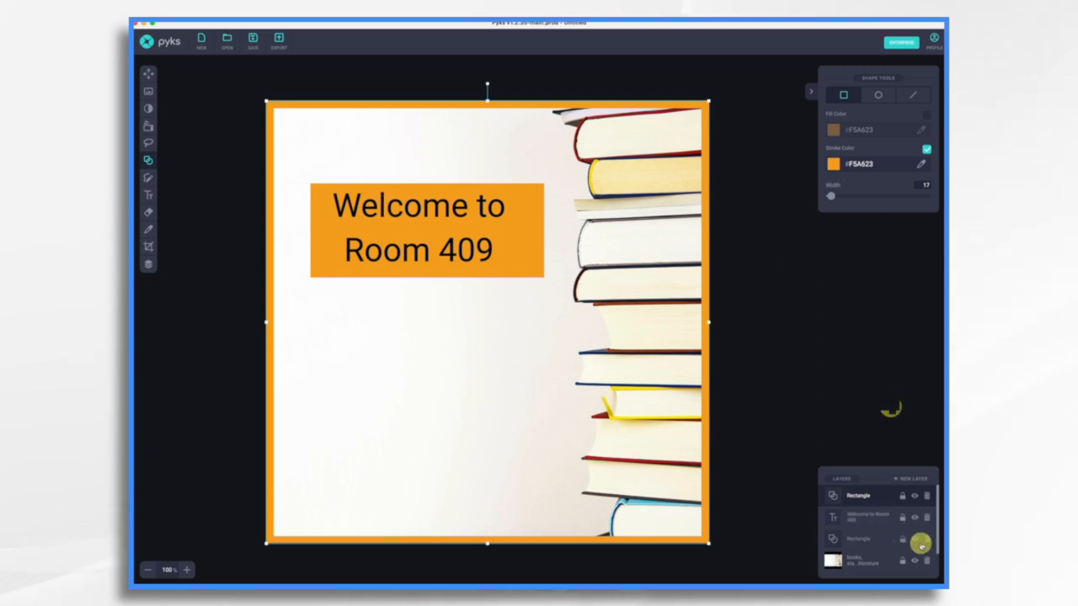
mouse_move(914, 515)
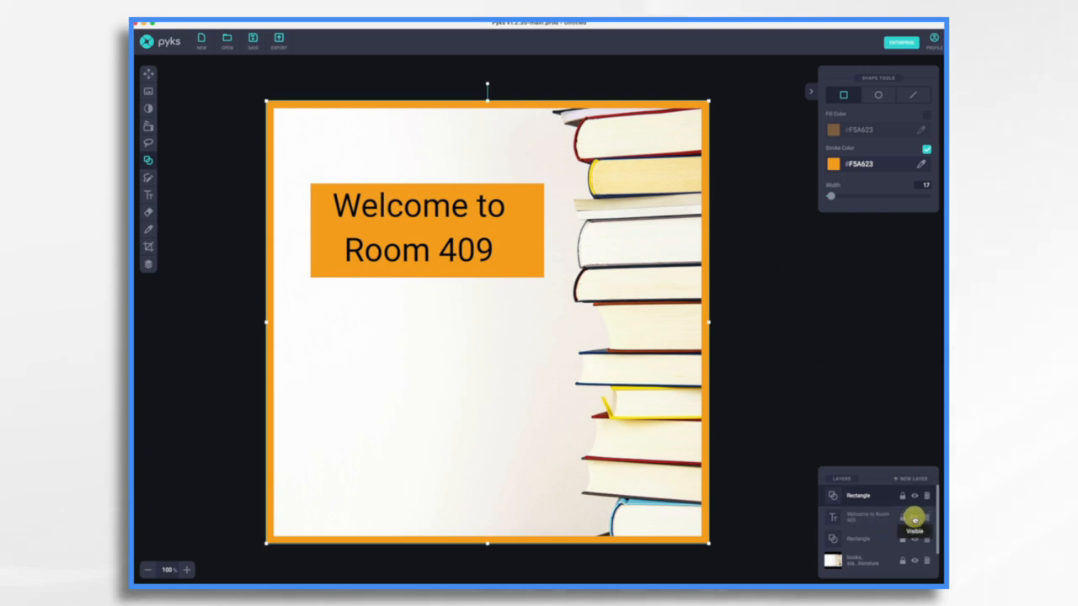
Hide the text and rectangle layers, then export the plain books background as PNG.
click(913, 515)
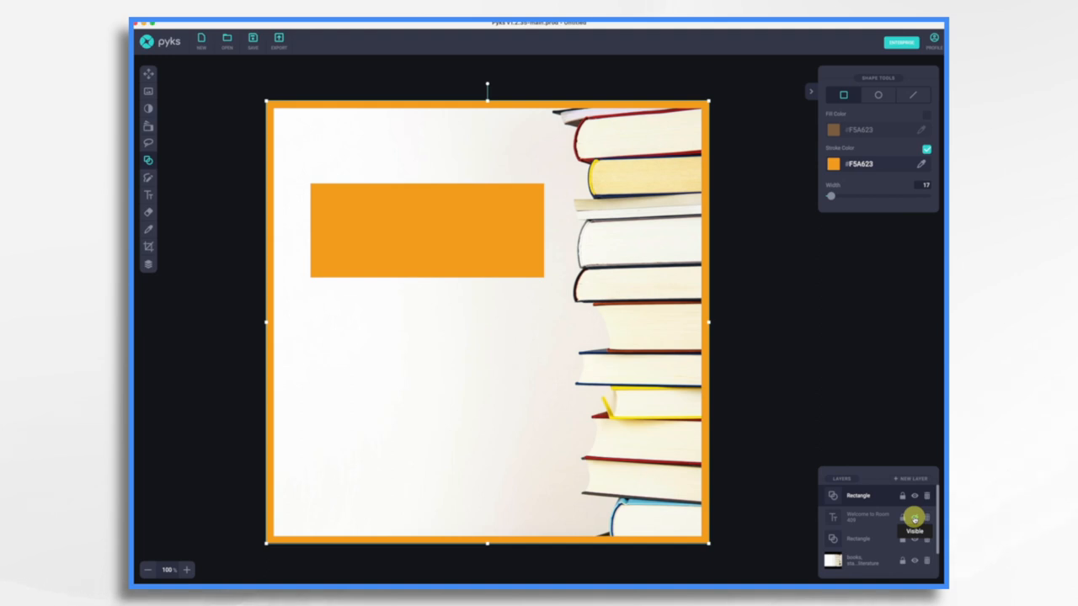
click(911, 515)
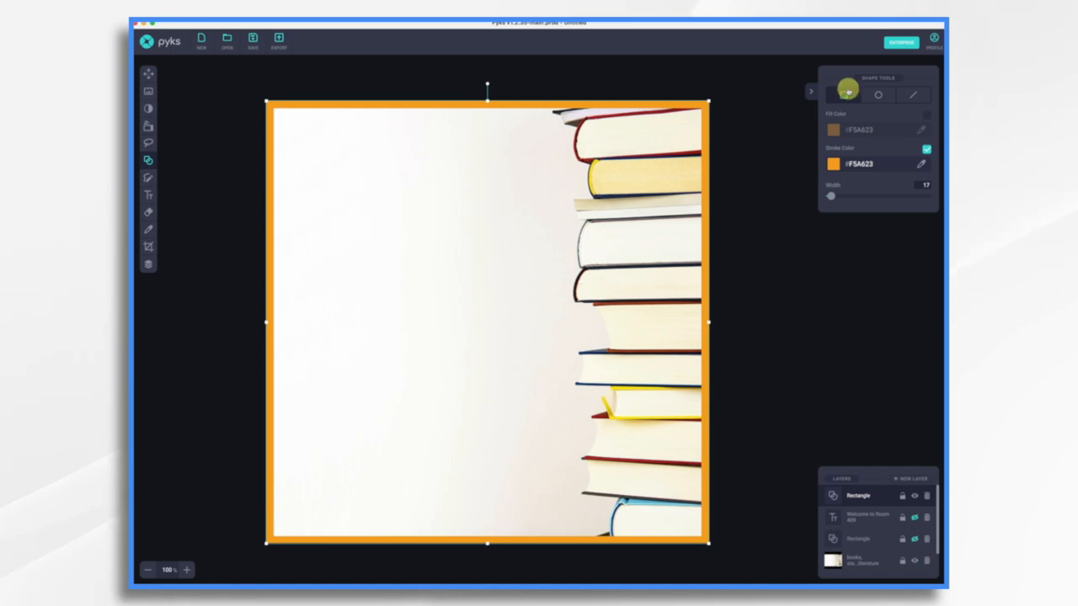
click(276, 41)
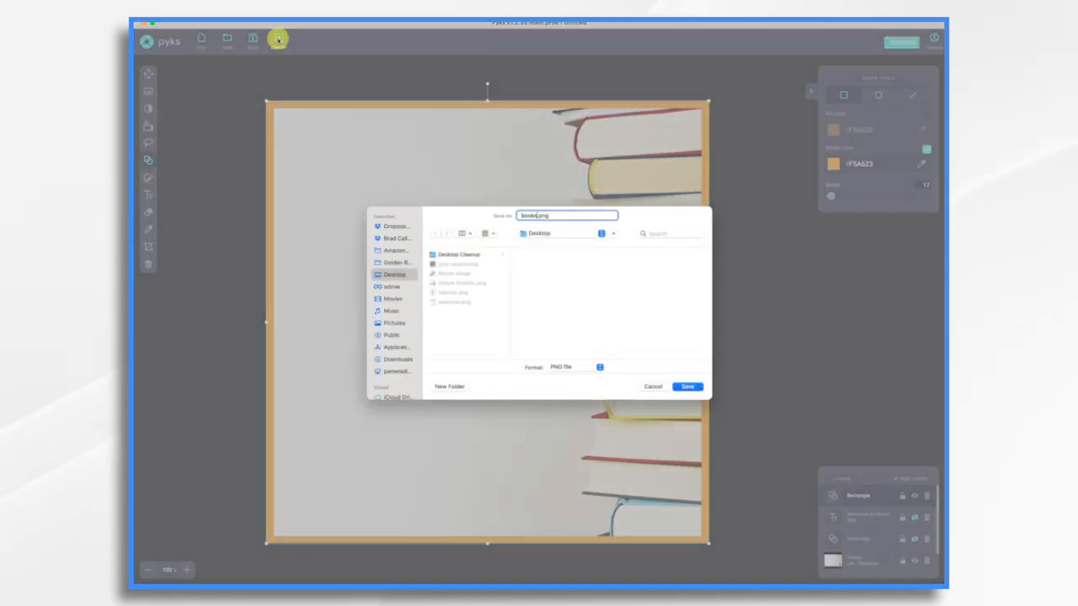
click(687, 385)
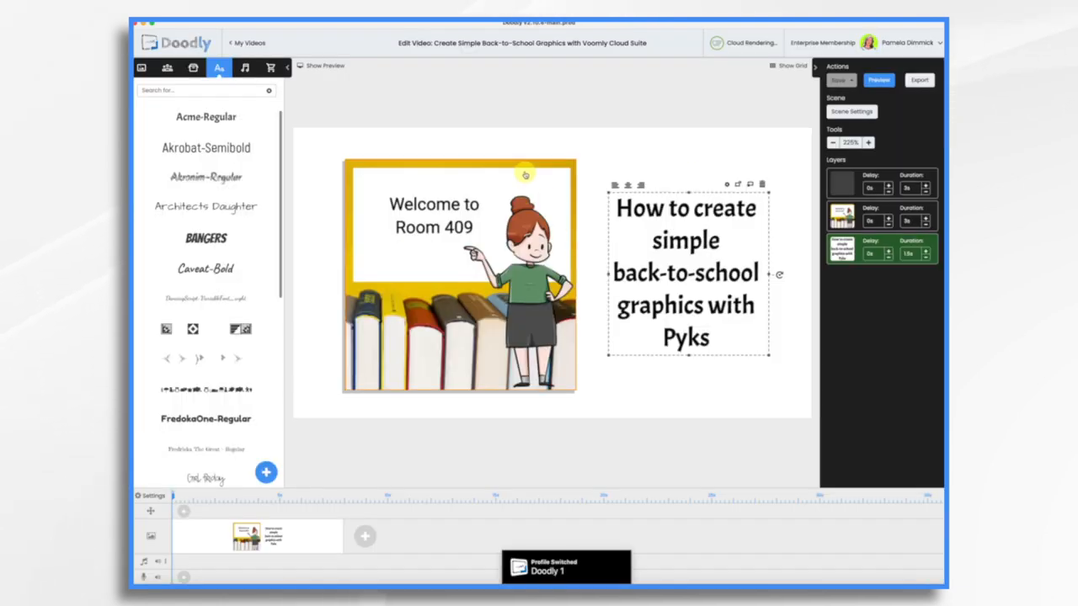
Import the books PNG as a new Doodly prop and place it in the scene.
right_click(253, 535)
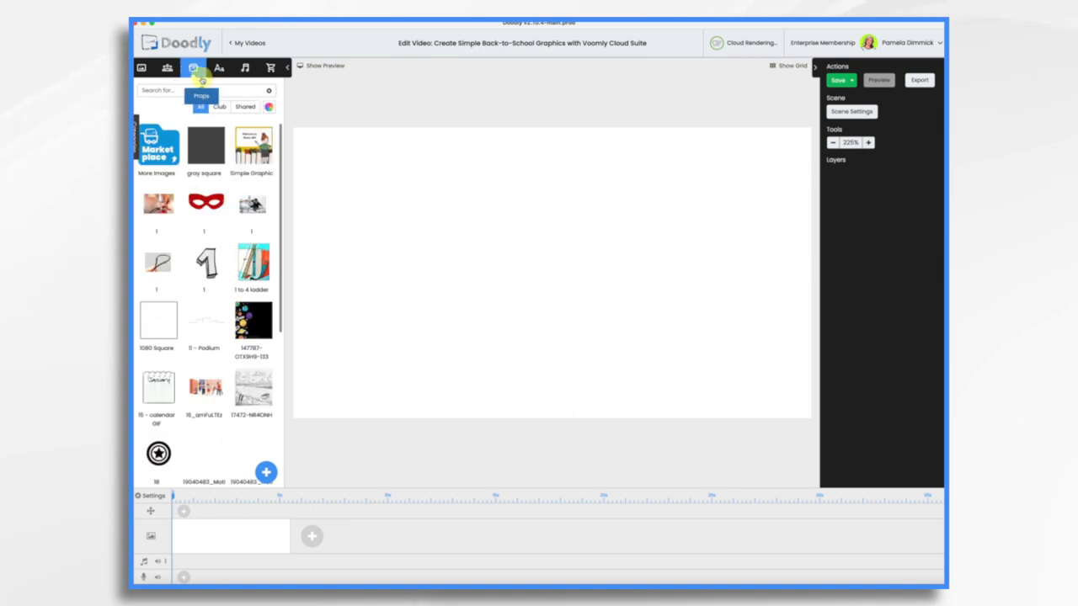
click(266, 471)
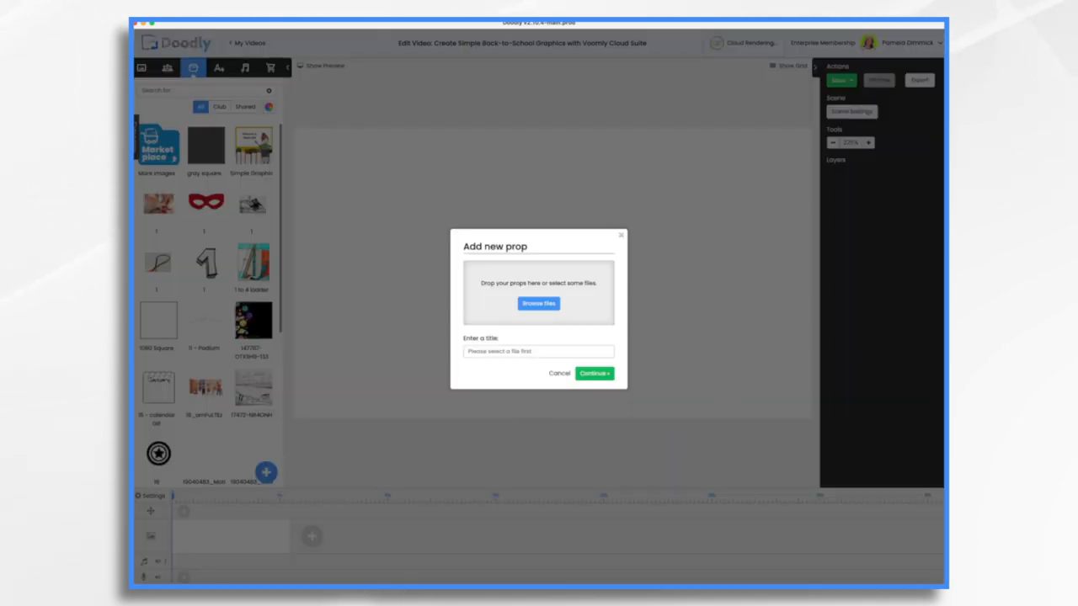
click(559, 374)
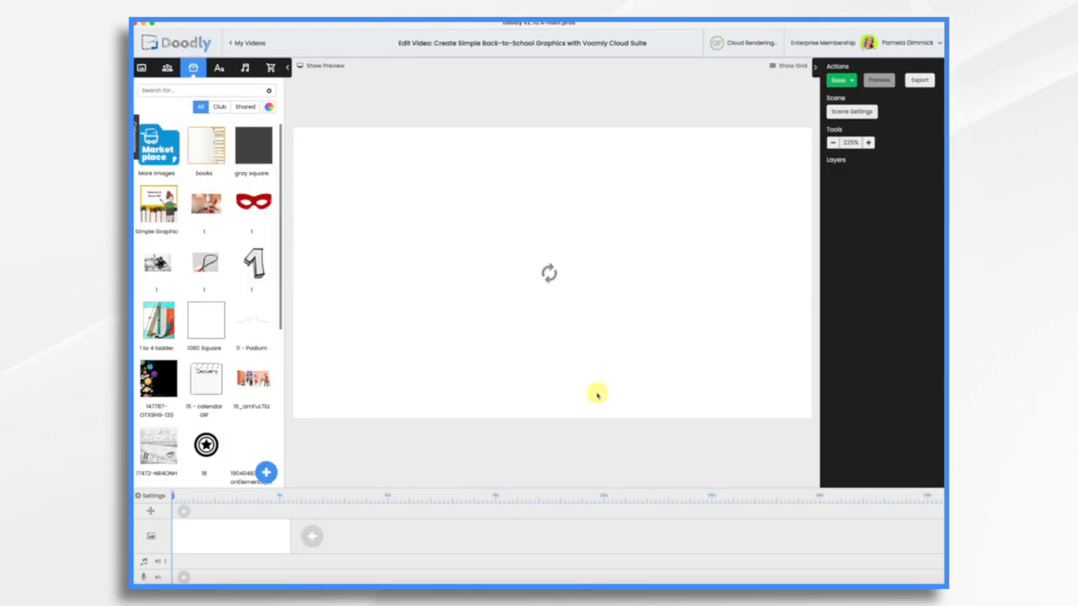
click(206, 145)
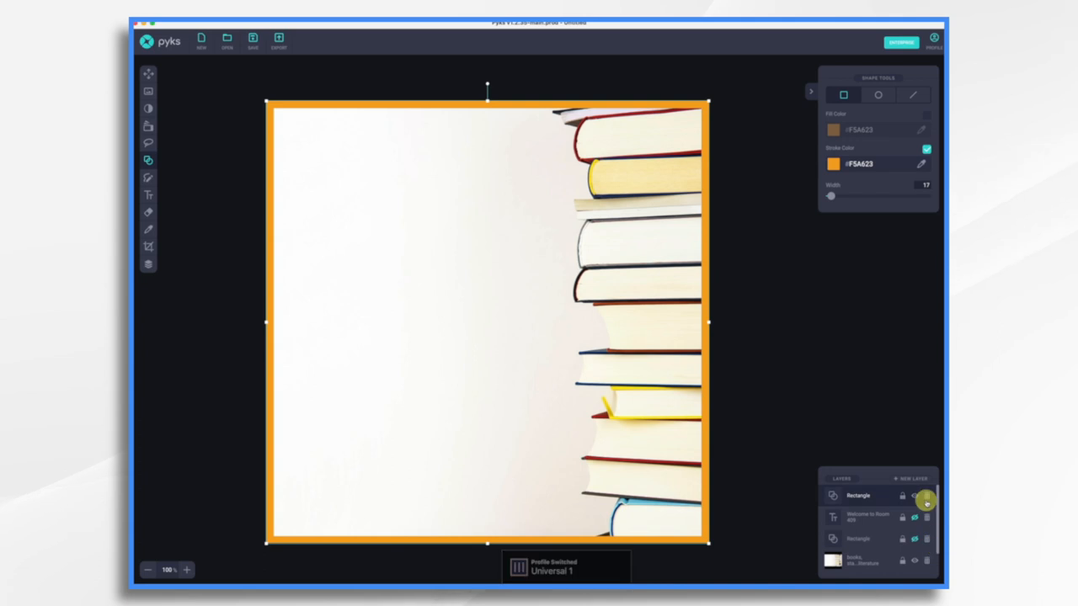
Show only the orange rectangle, trim the canvas to it and export it as PNG.
click(915, 561)
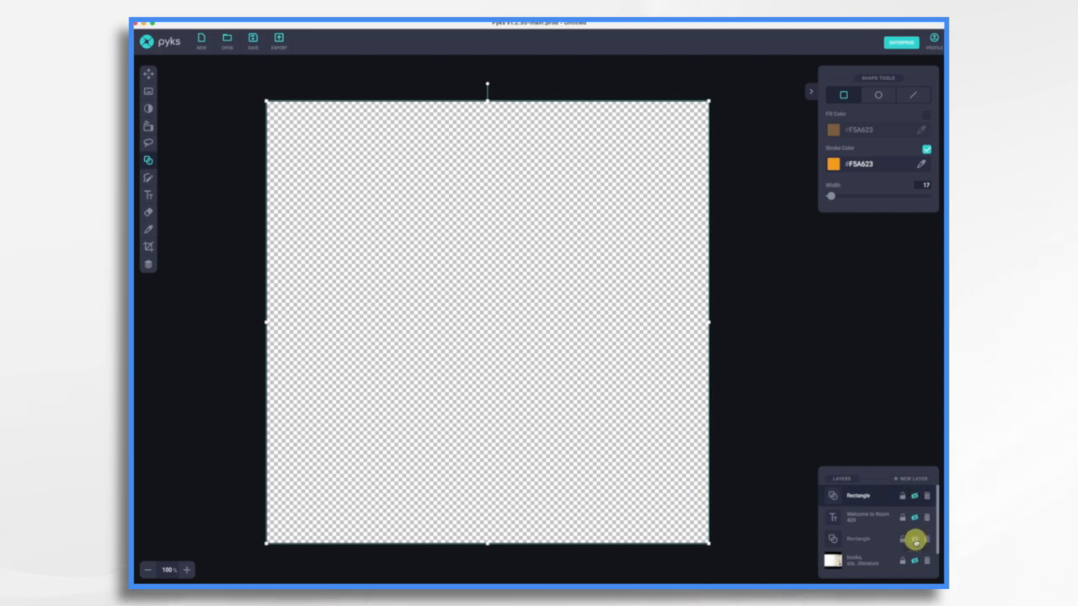
click(916, 532)
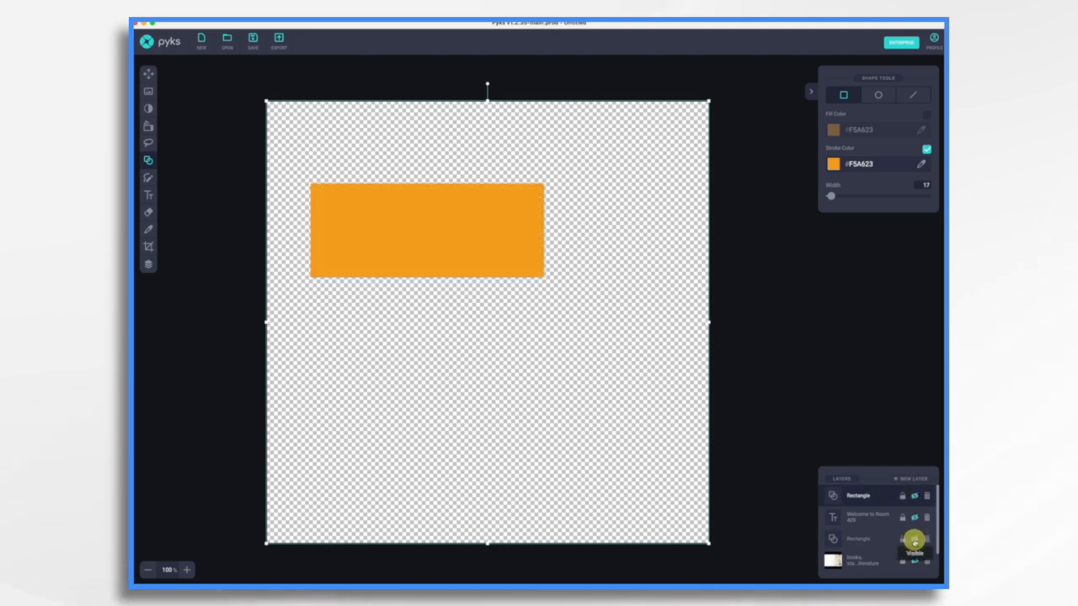
mouse_move(148, 248)
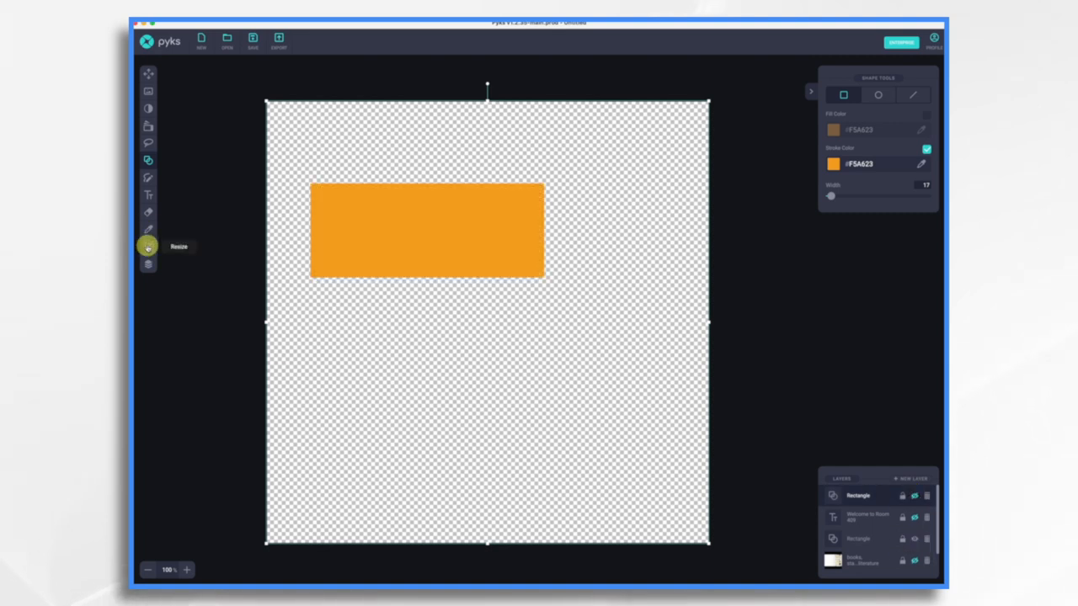
click(148, 246)
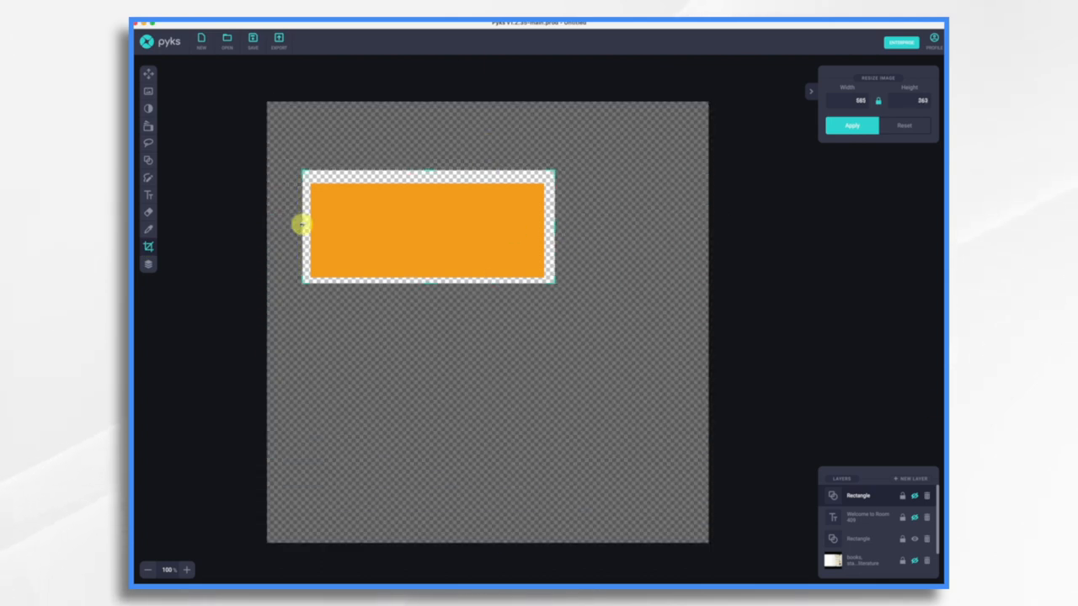
click(849, 126)
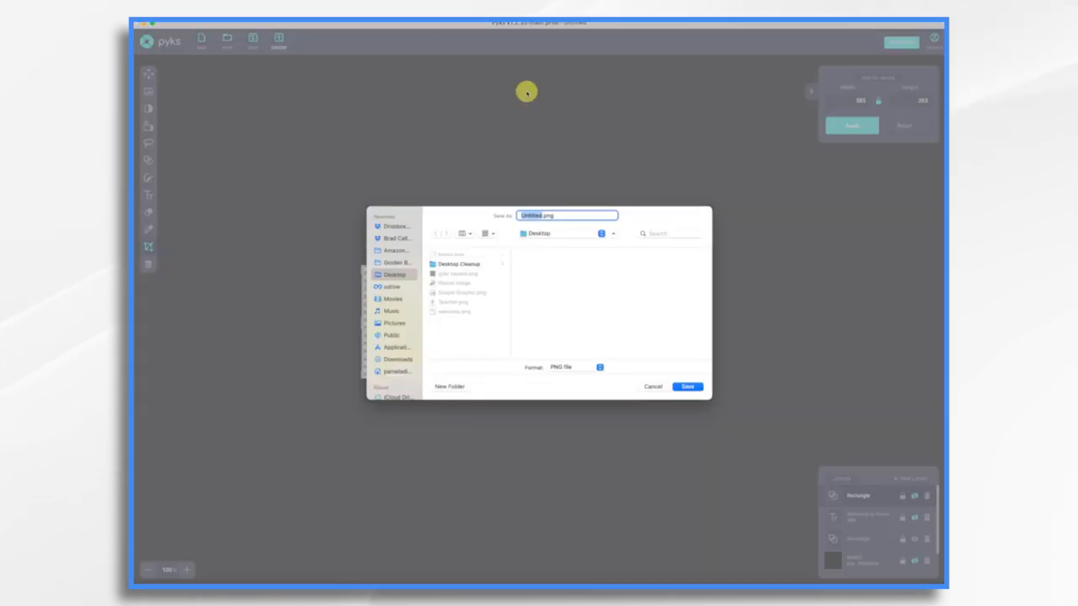
click(687, 386)
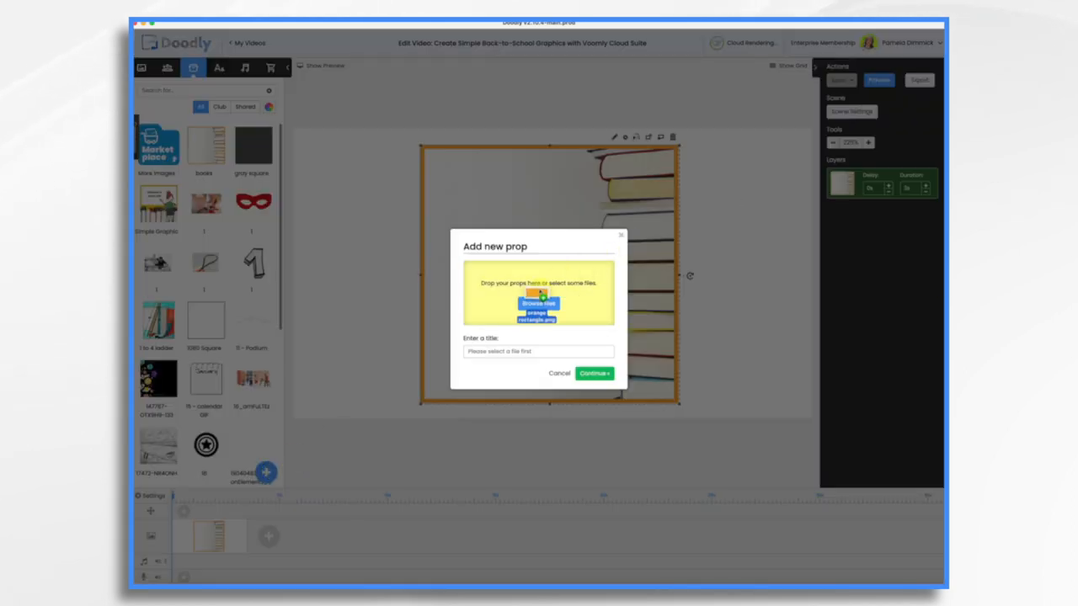
Import the orange rectangle PNG as a prop and place it over the books background.
click(593, 374)
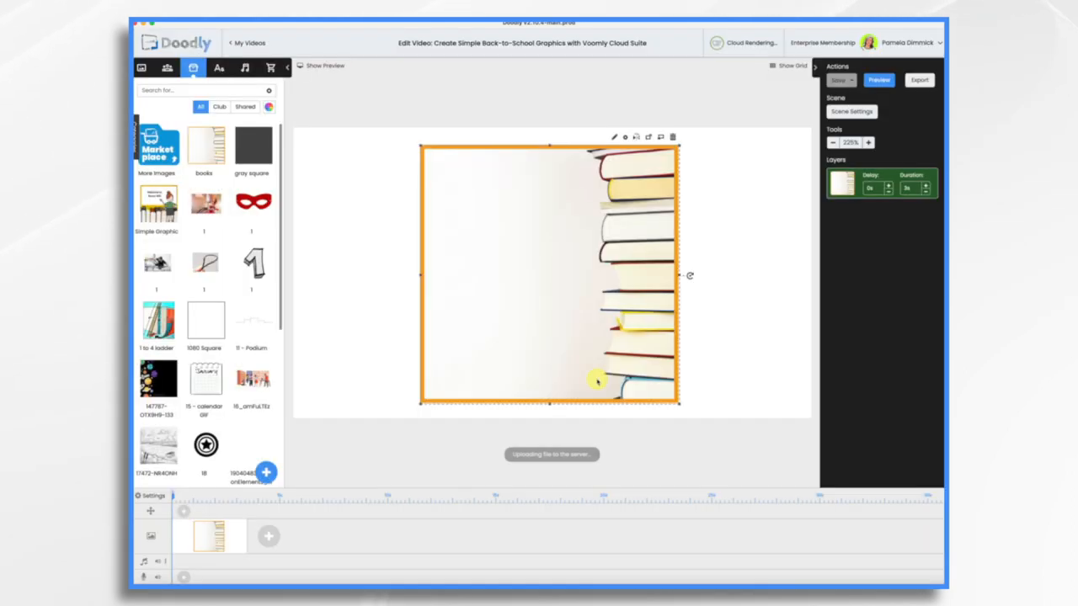
click(205, 145)
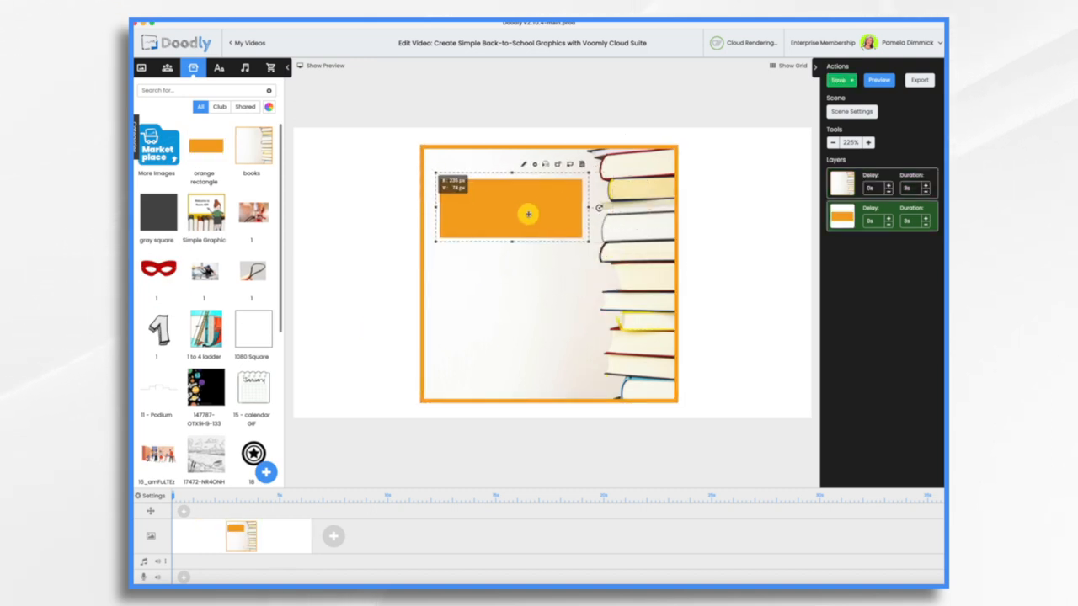
Add a Caveat-Bold text box on the rectangle reading 'Welcome to Room 409'.
click(219, 67)
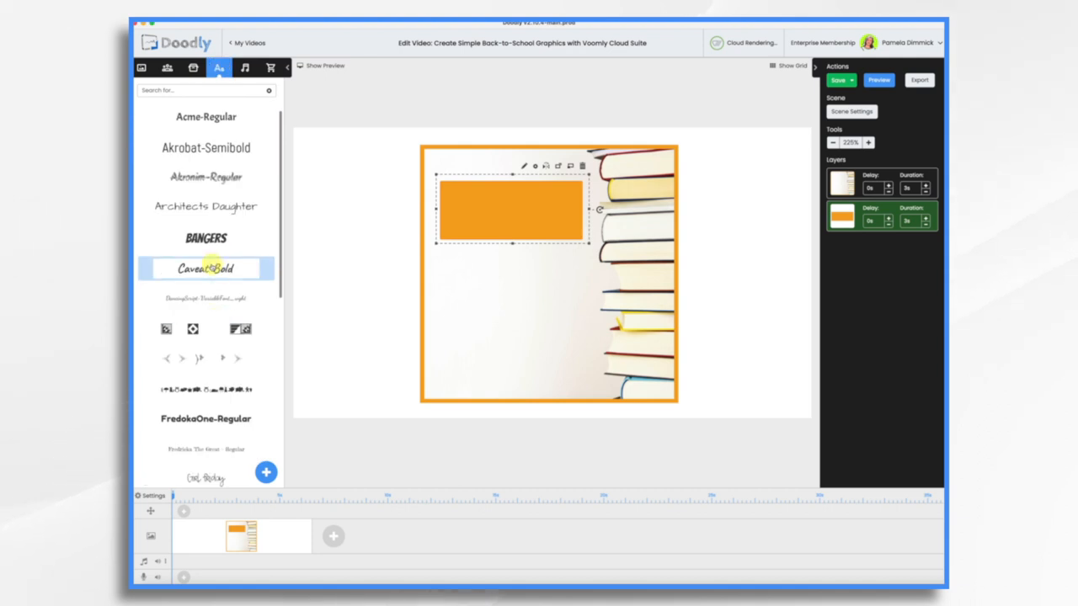
click(205, 269)
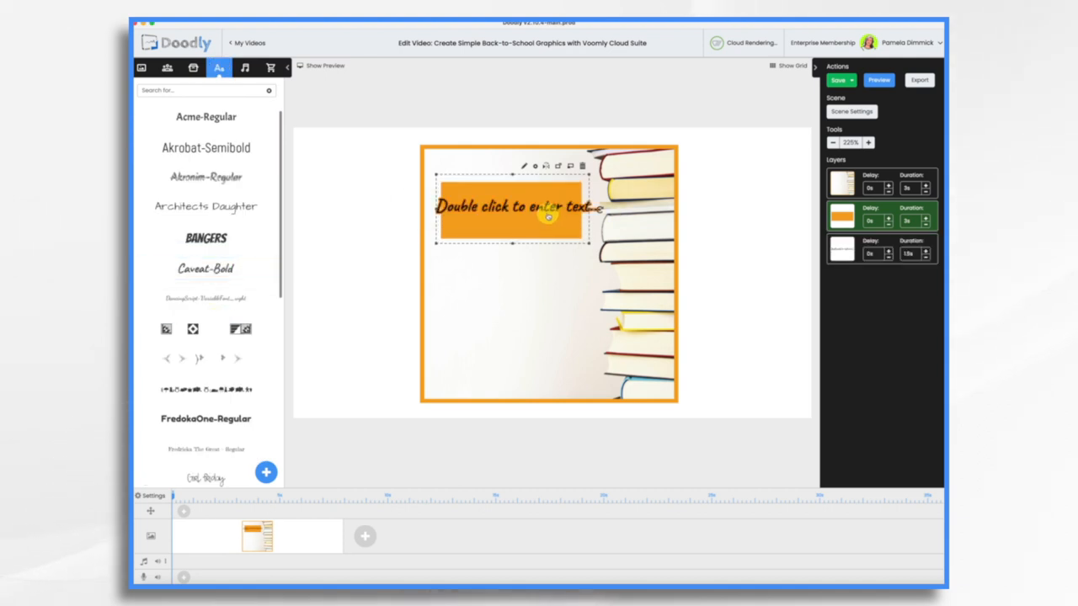
double_click(539, 209)
text(Welcome to Room 409)
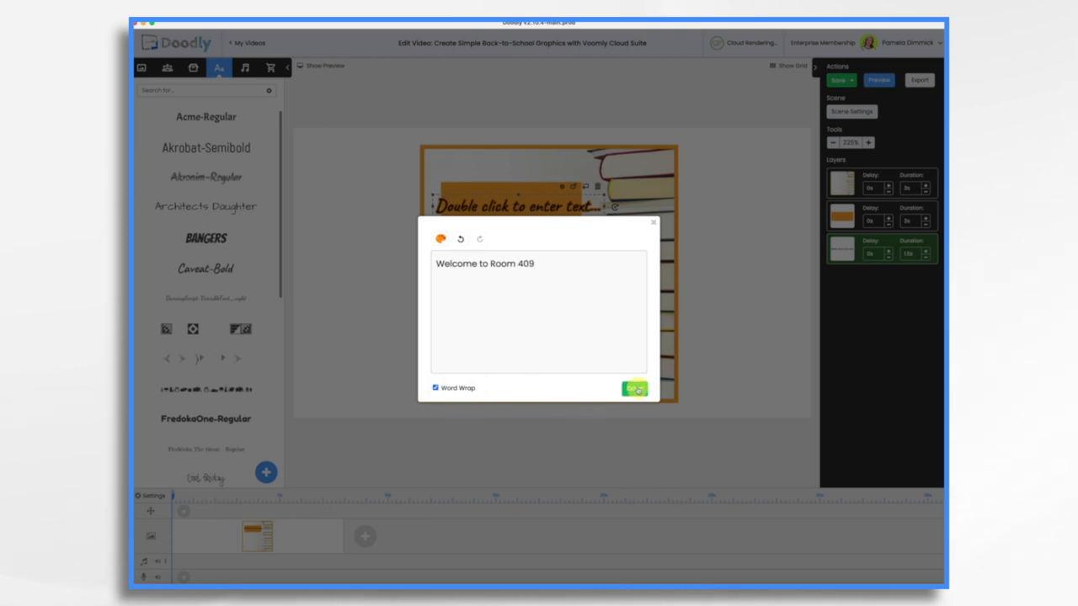
click(633, 388)
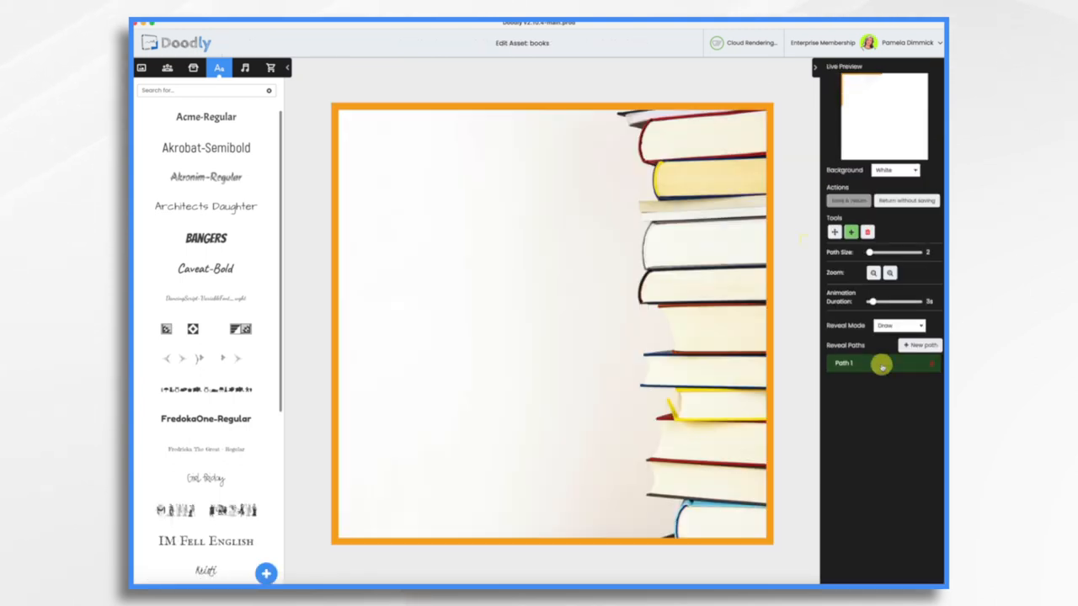
Set reveal paths for the books image and orange rectangle, then adjust the top layer's draw duration.
click(900, 327)
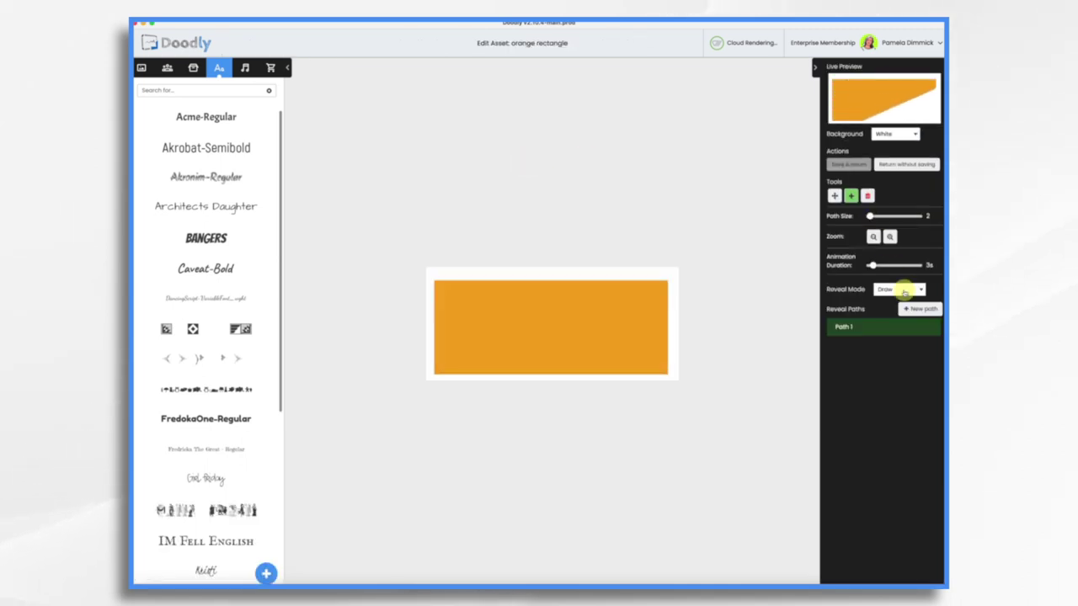
click(899, 289)
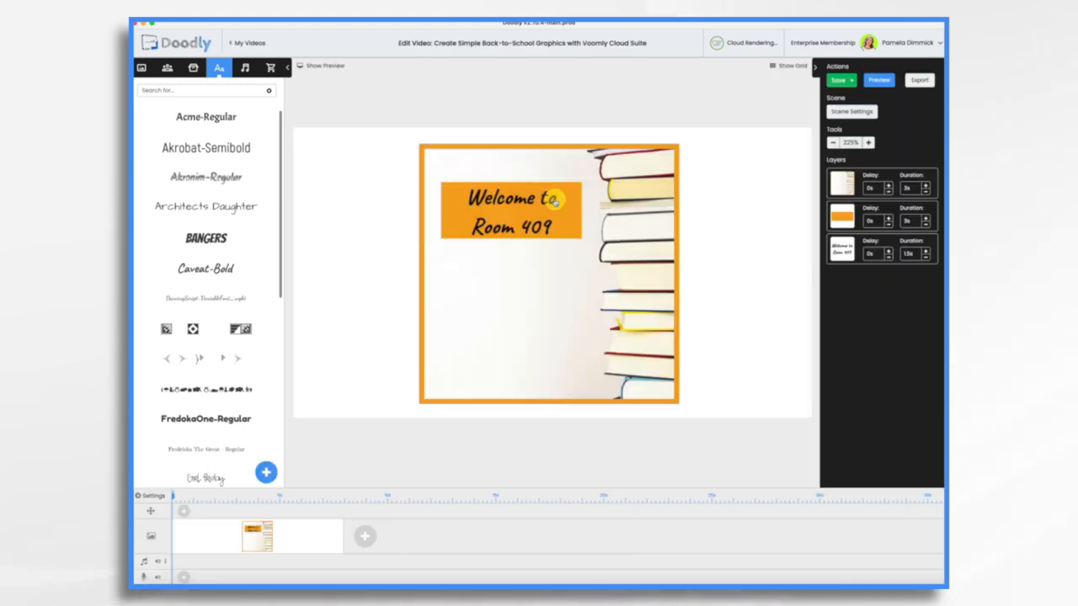
click(509, 210)
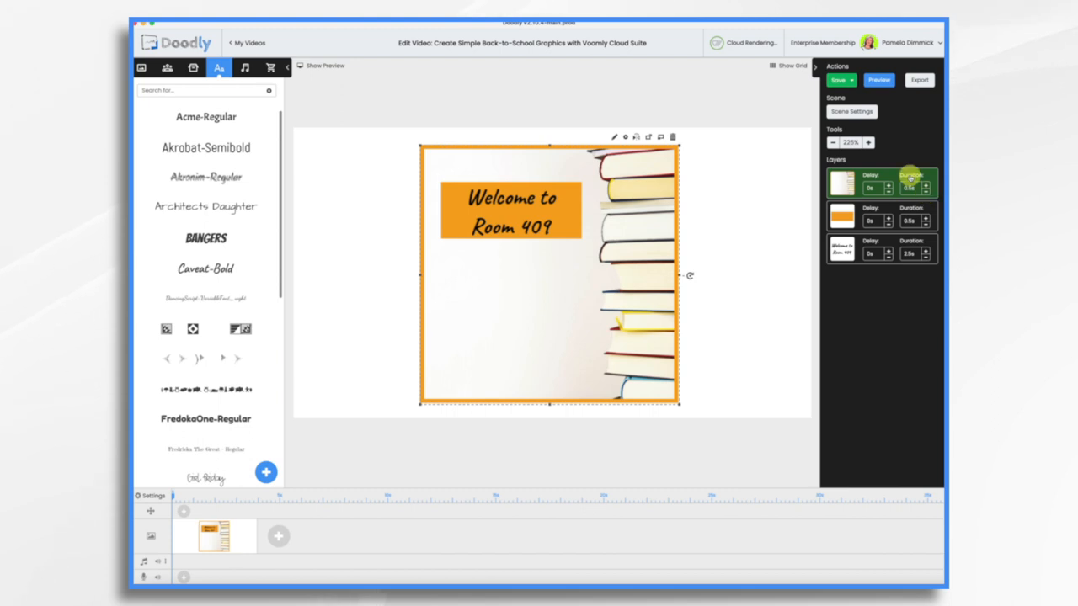
click(876, 81)
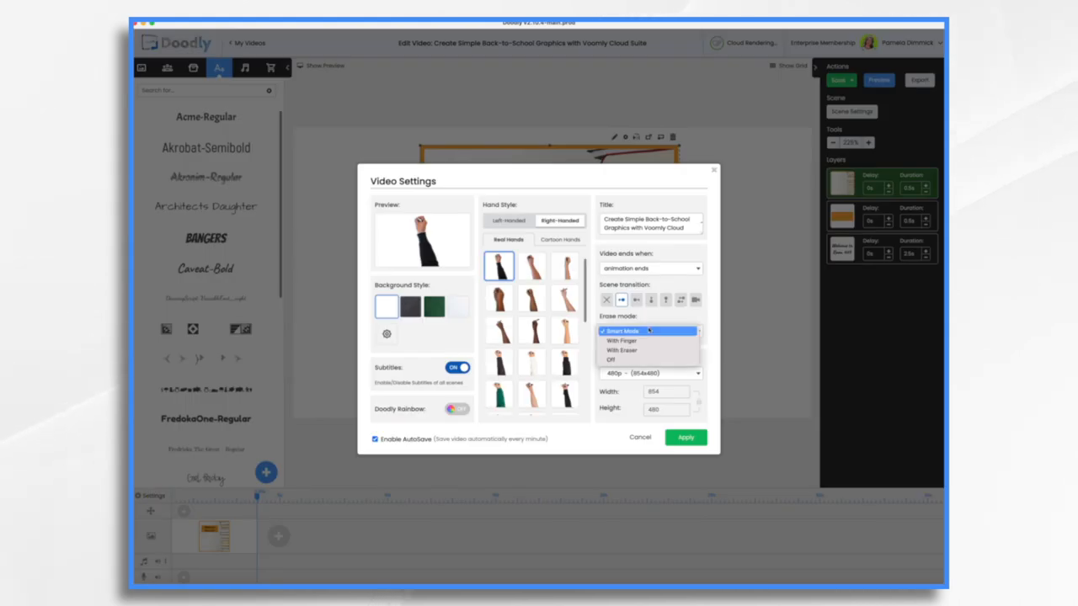
Choose the scene erase mode, apply the video settings and preview the animated scene.
click(610, 358)
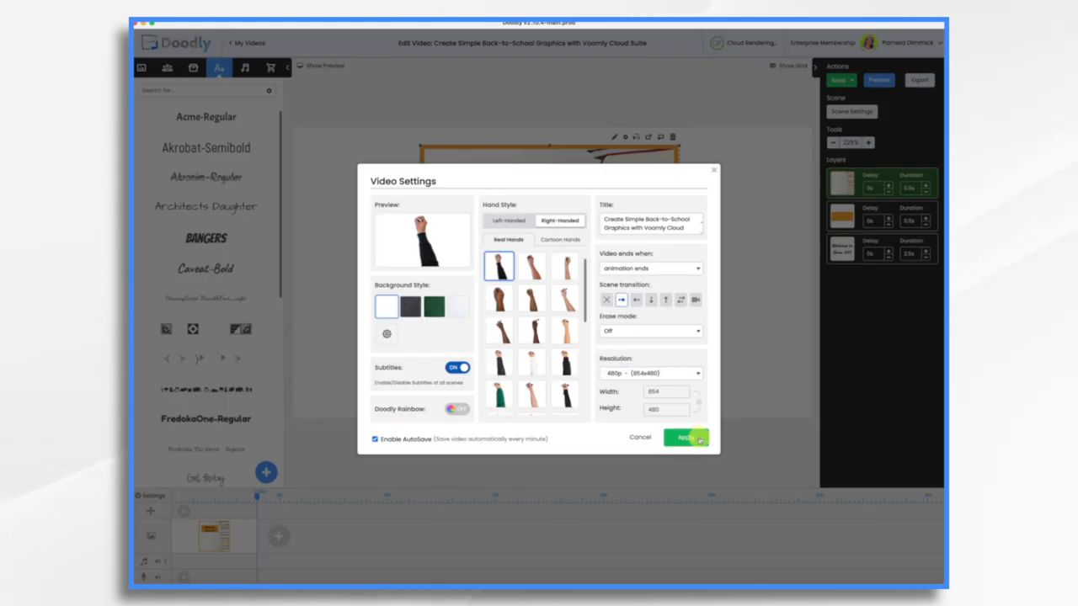
click(685, 438)
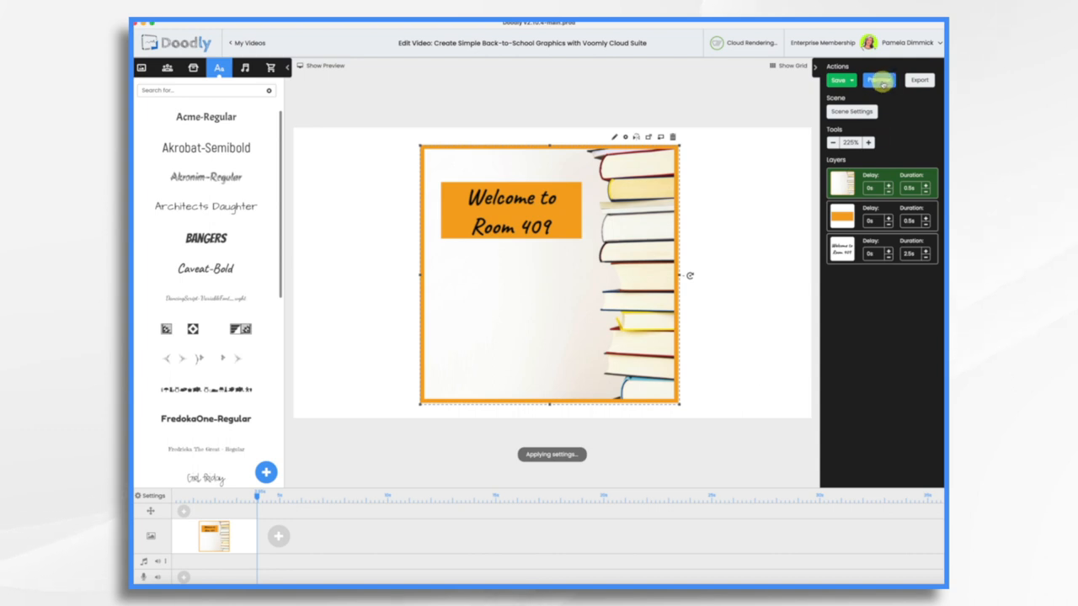
click(879, 81)
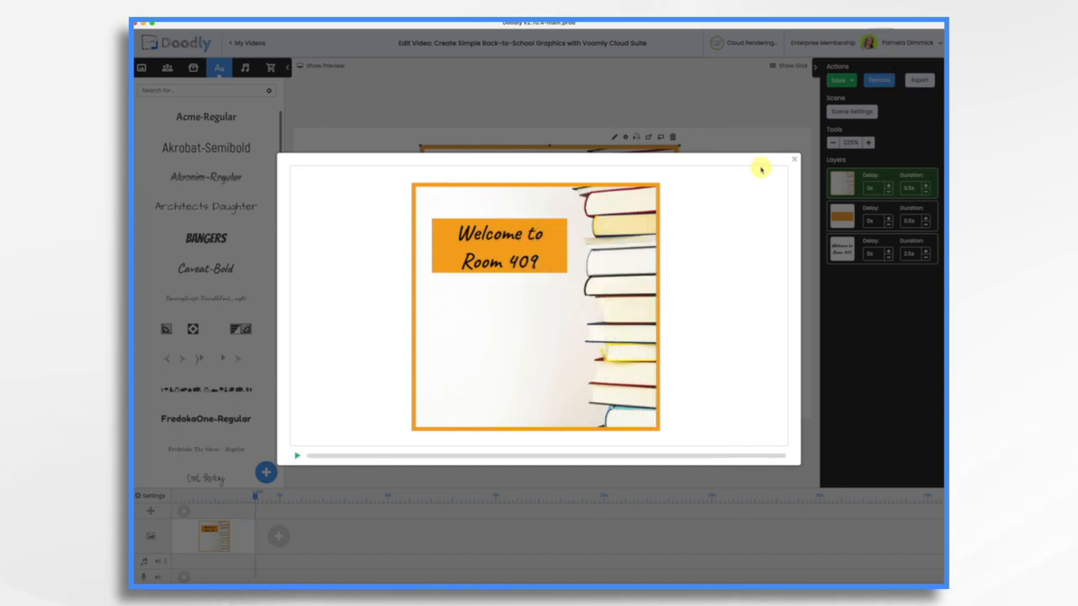
click(791, 158)
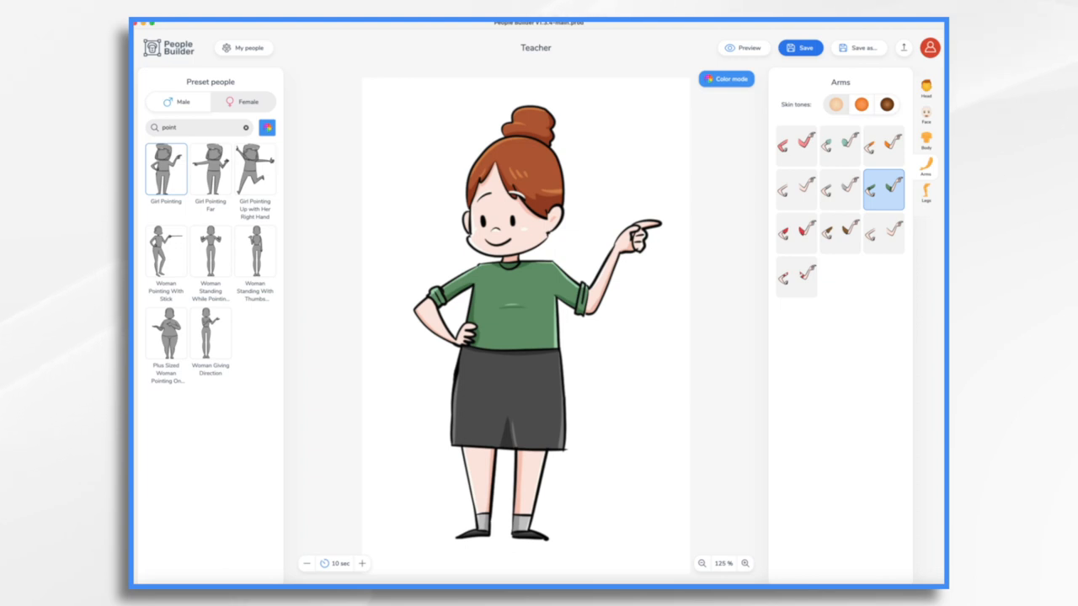
mouse_move(482, 59)
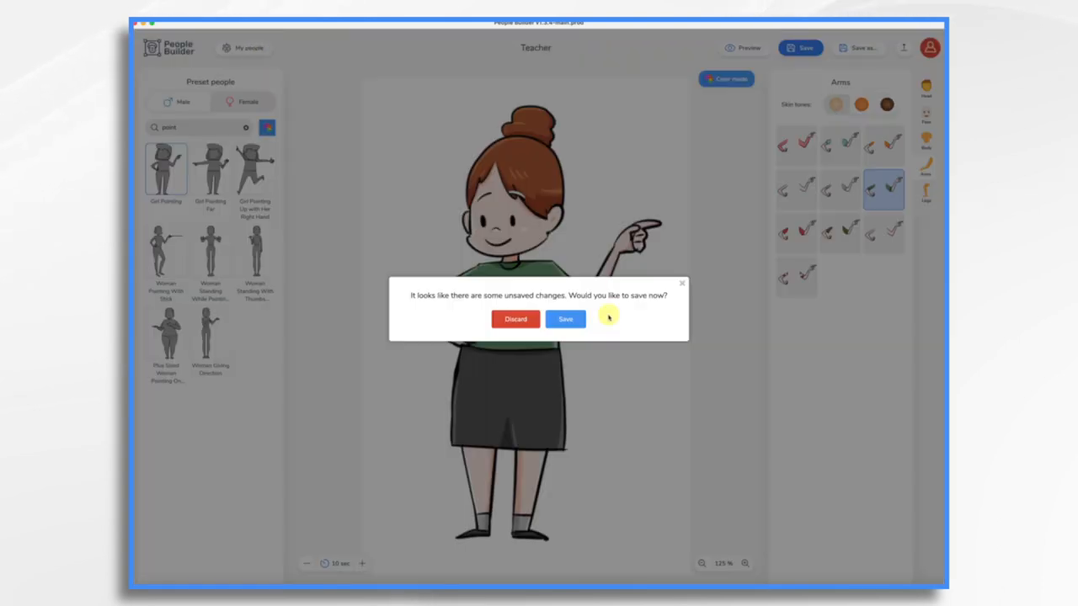
Create a new male character named Teacher from the male presets.
click(515, 318)
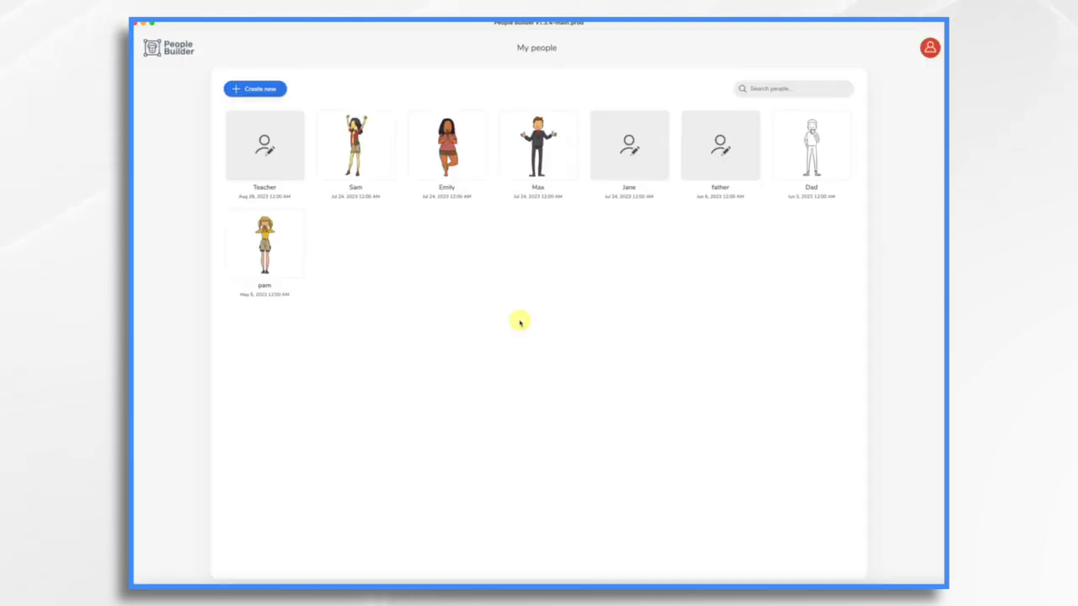
click(256, 88)
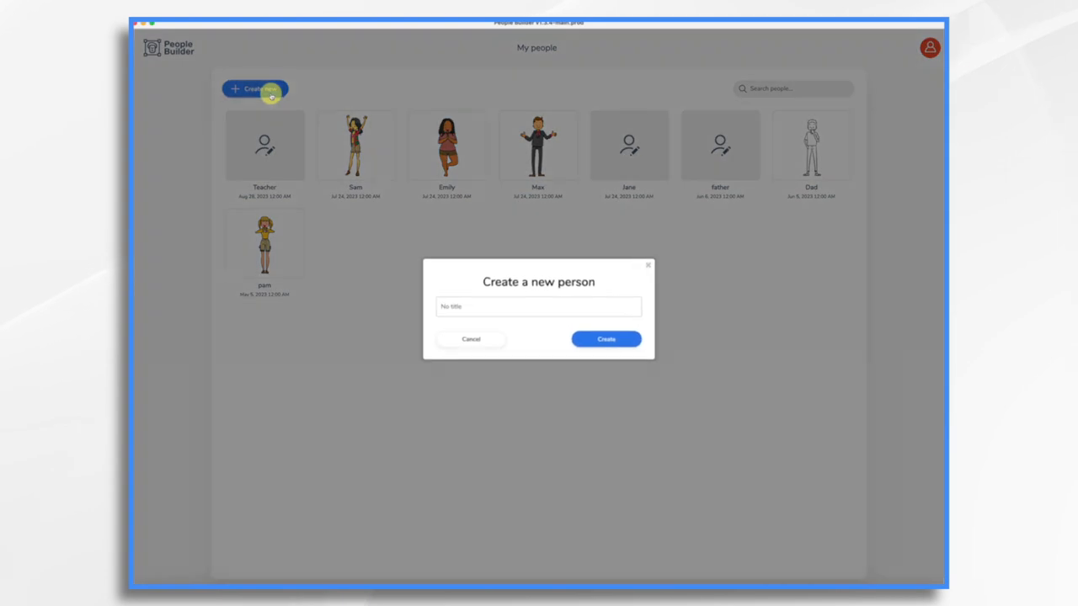
text(1)
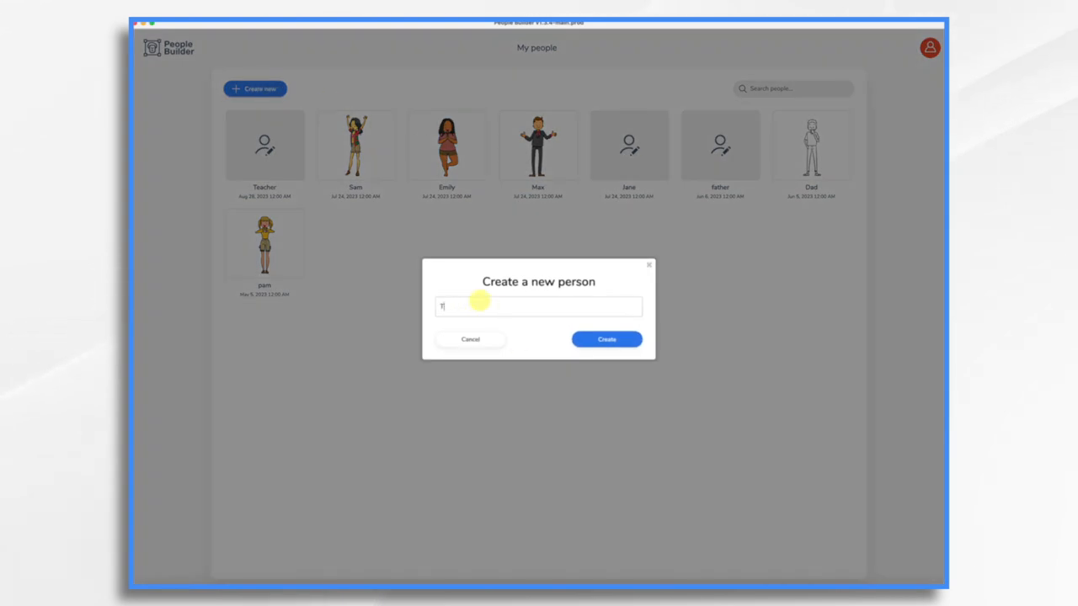
text(Teacher)
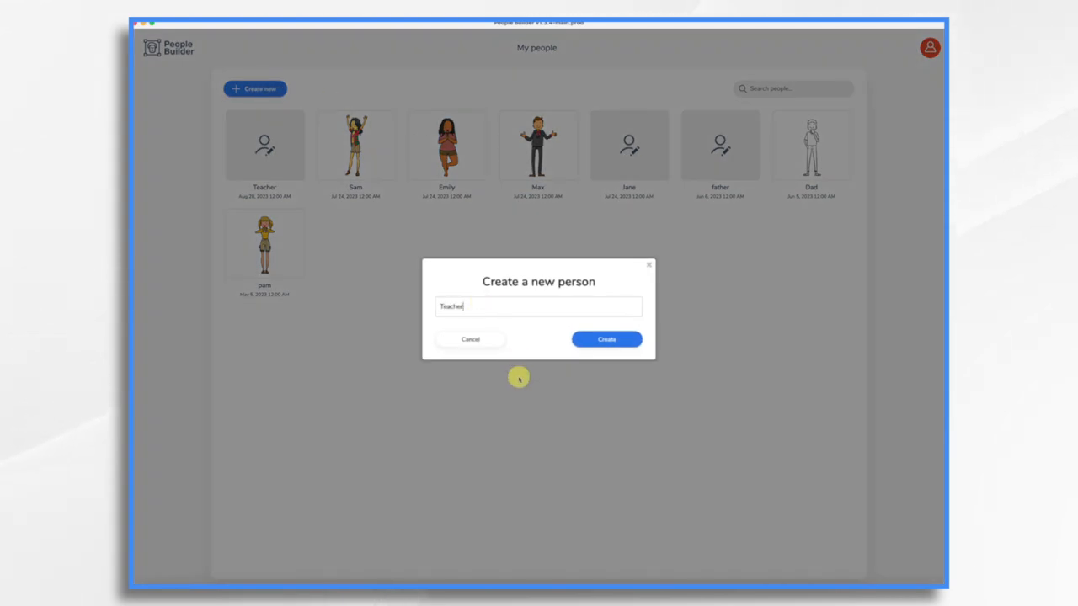
click(606, 340)
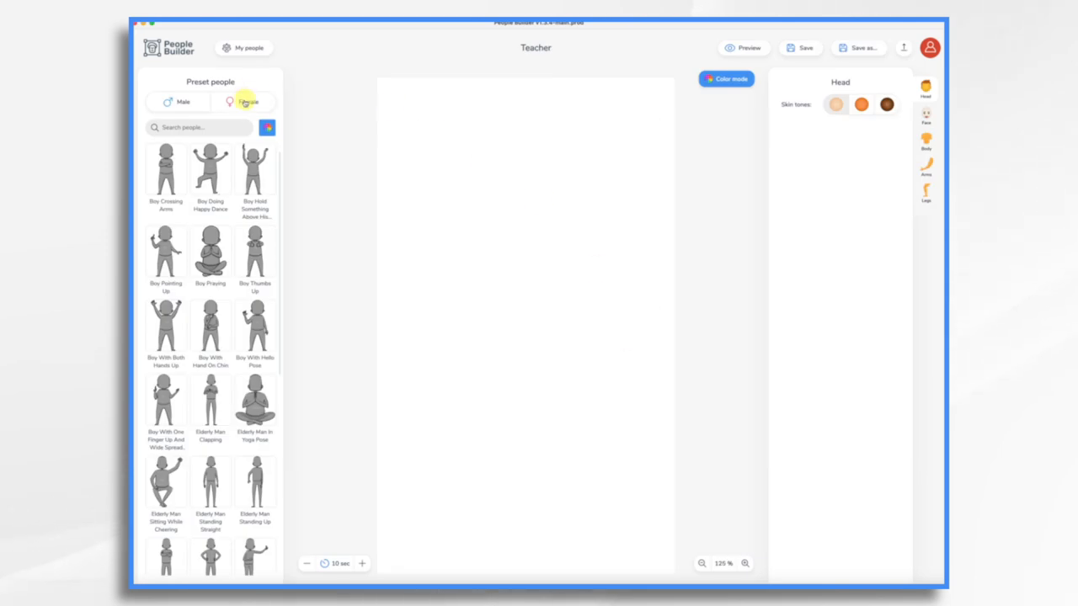
click(176, 103)
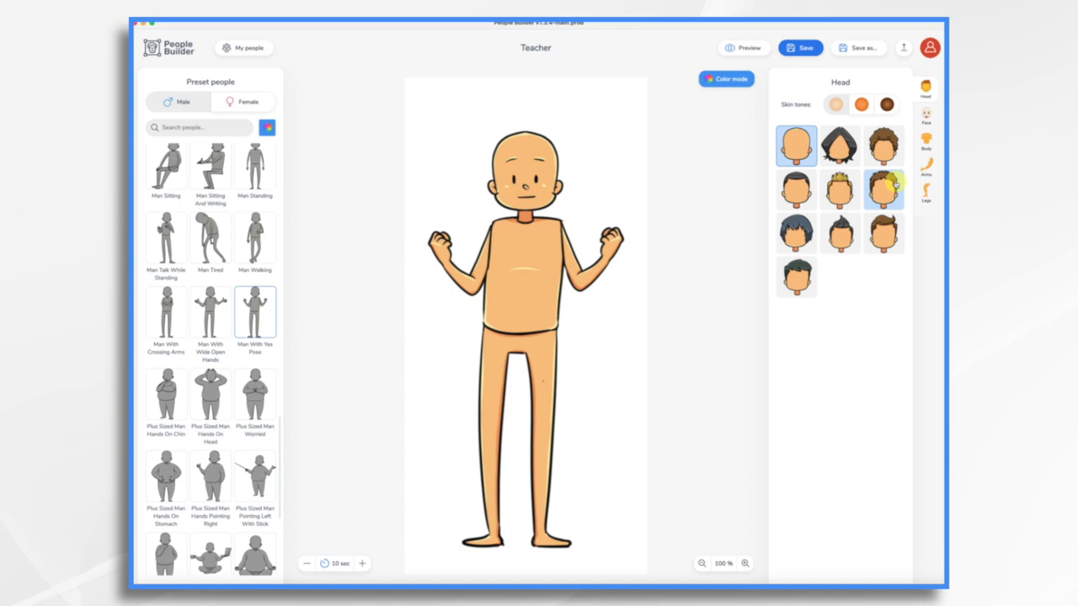
Give Teacher short brown hair, a smiling closed-eyes face, orange top with long sleeves and blue jeans.
click(883, 188)
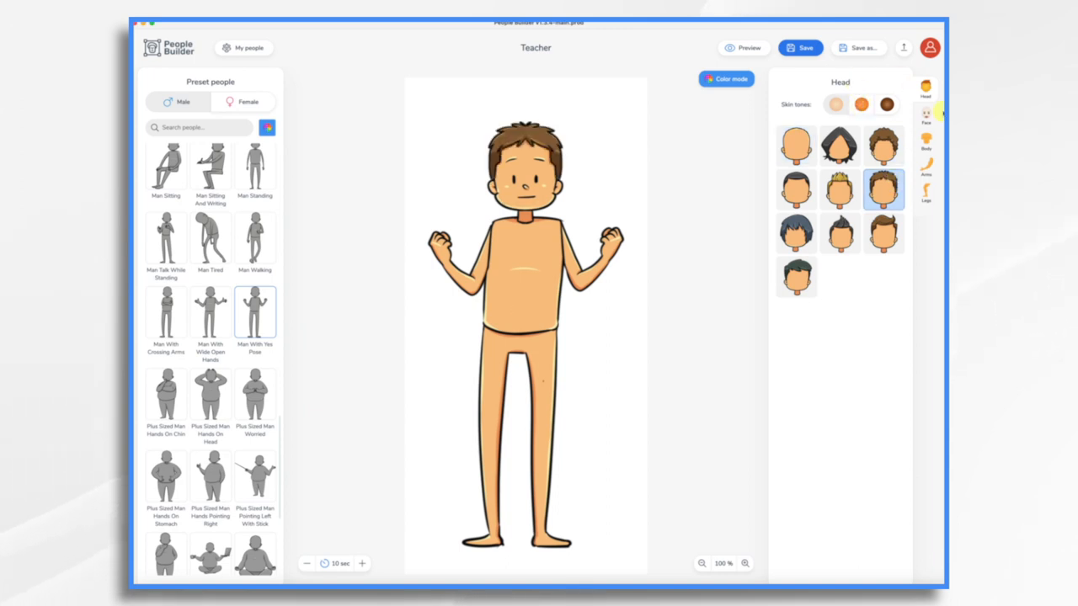
click(929, 121)
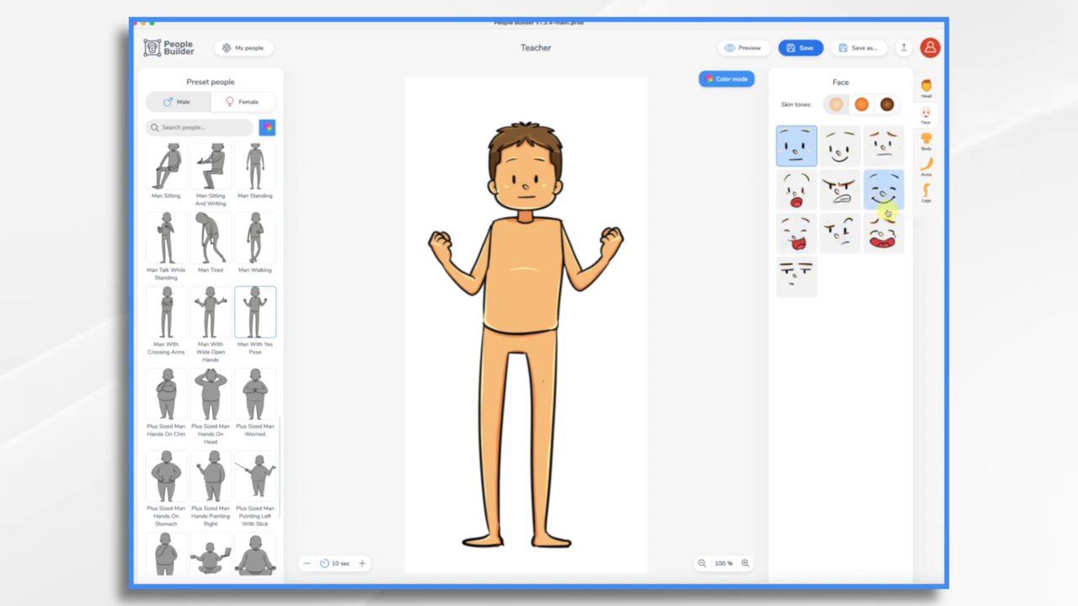
click(882, 189)
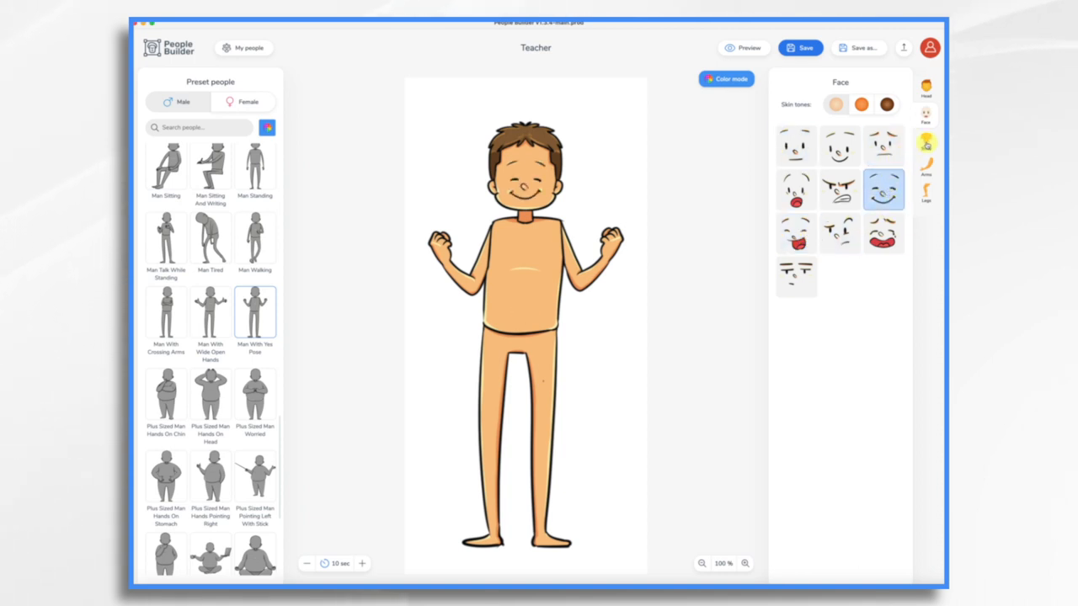
click(927, 145)
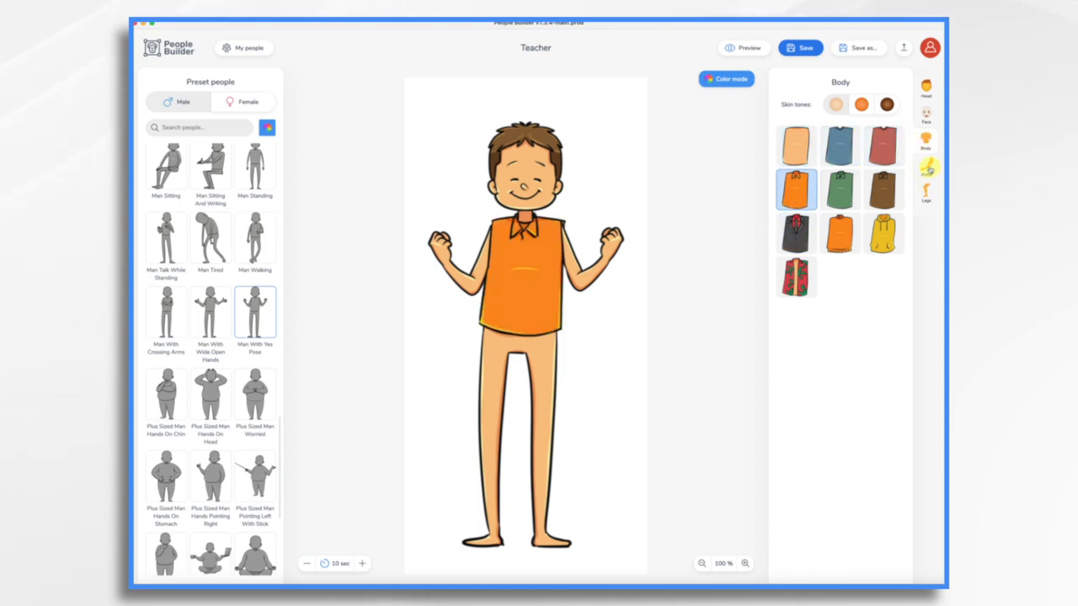
click(940, 171)
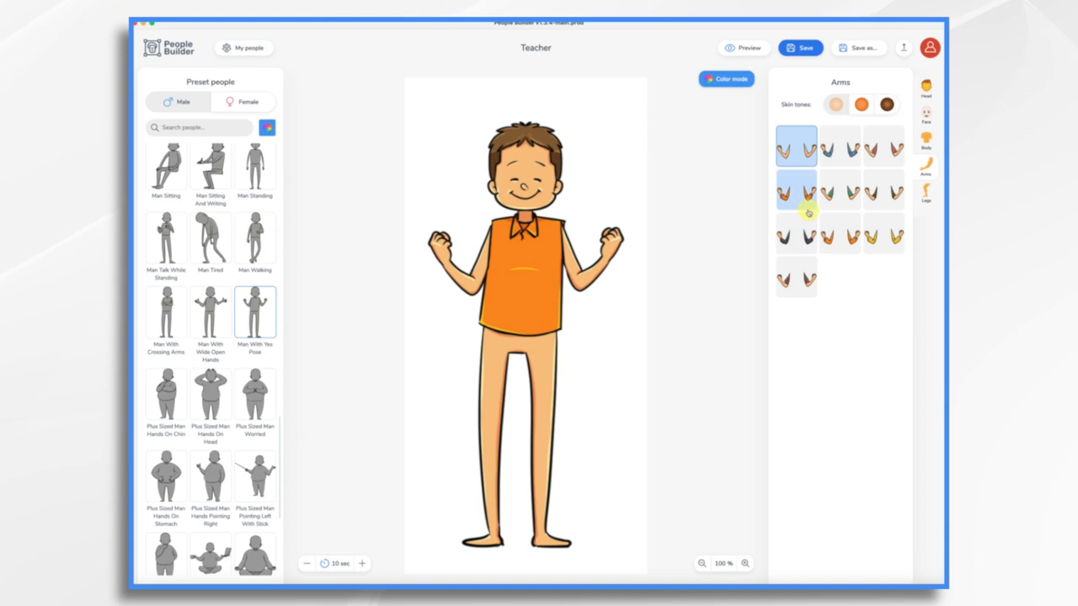
click(839, 236)
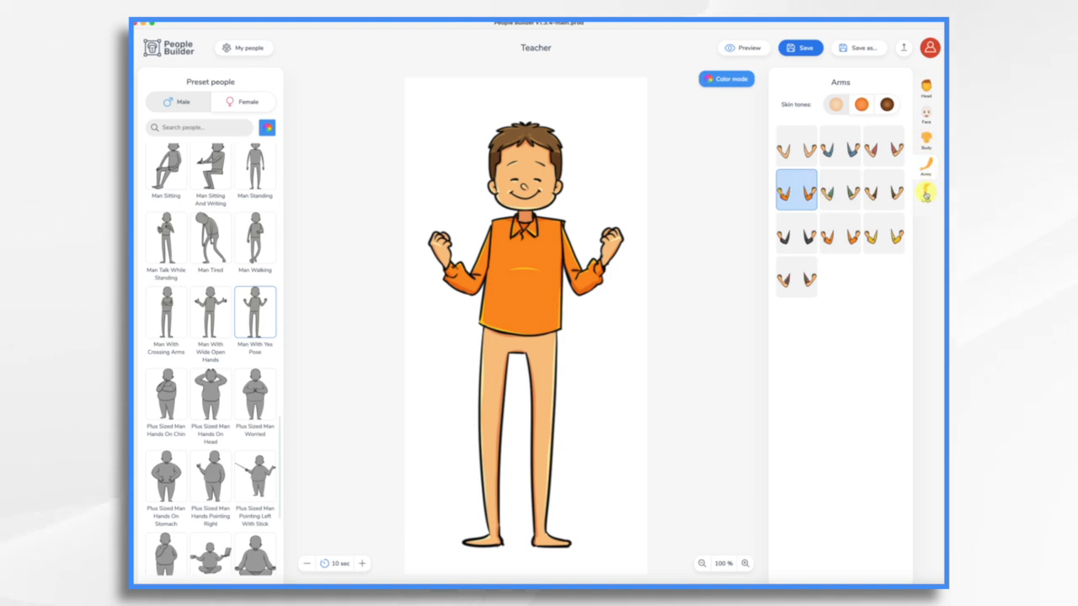
click(928, 195)
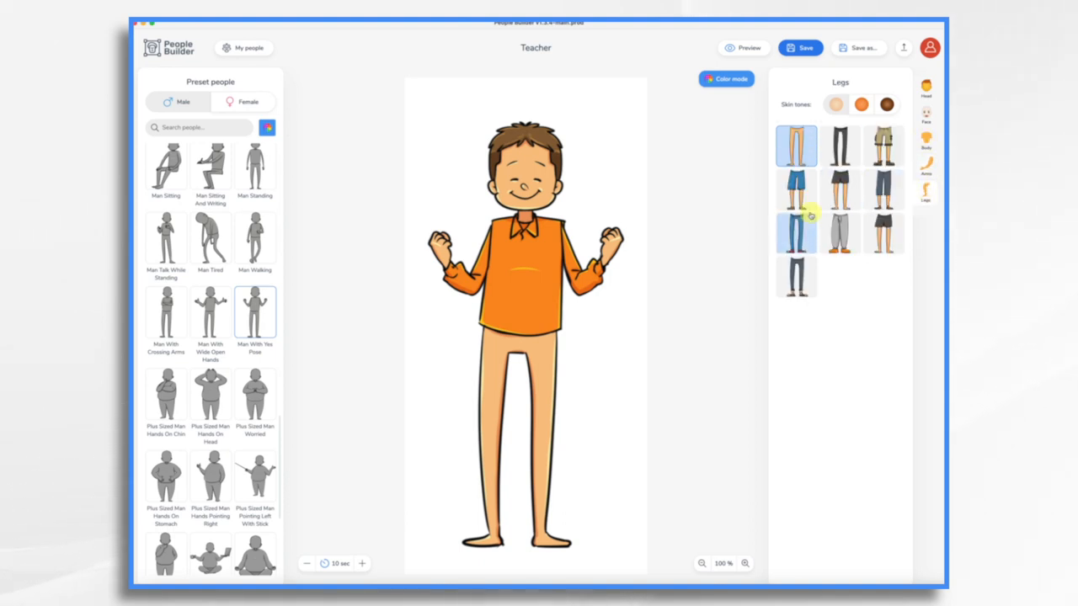
click(795, 232)
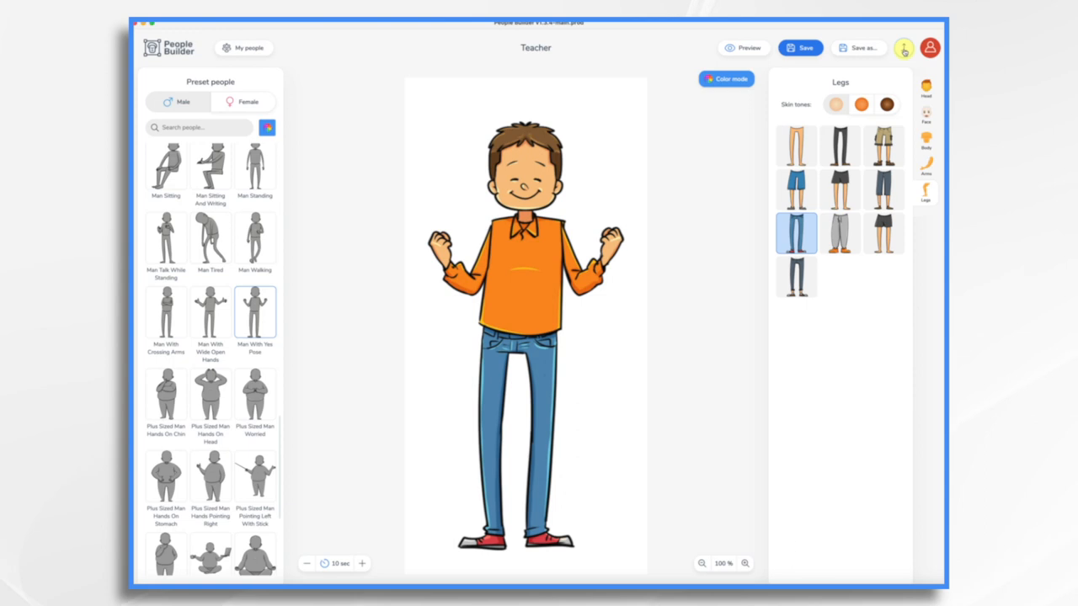
Export the Teacher character as an SVG file to the desktop.
click(903, 47)
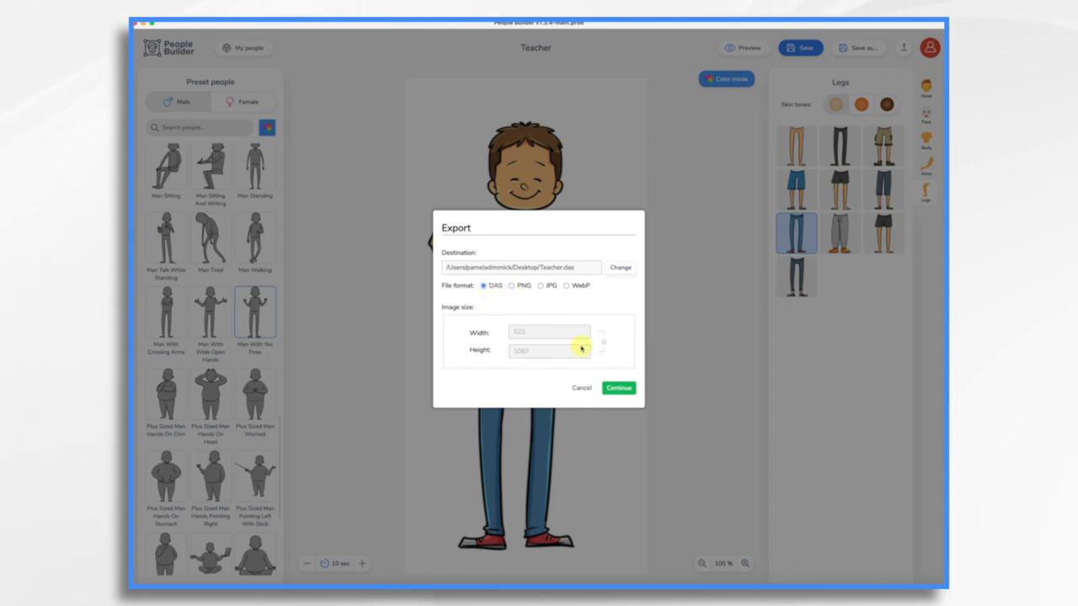
click(618, 387)
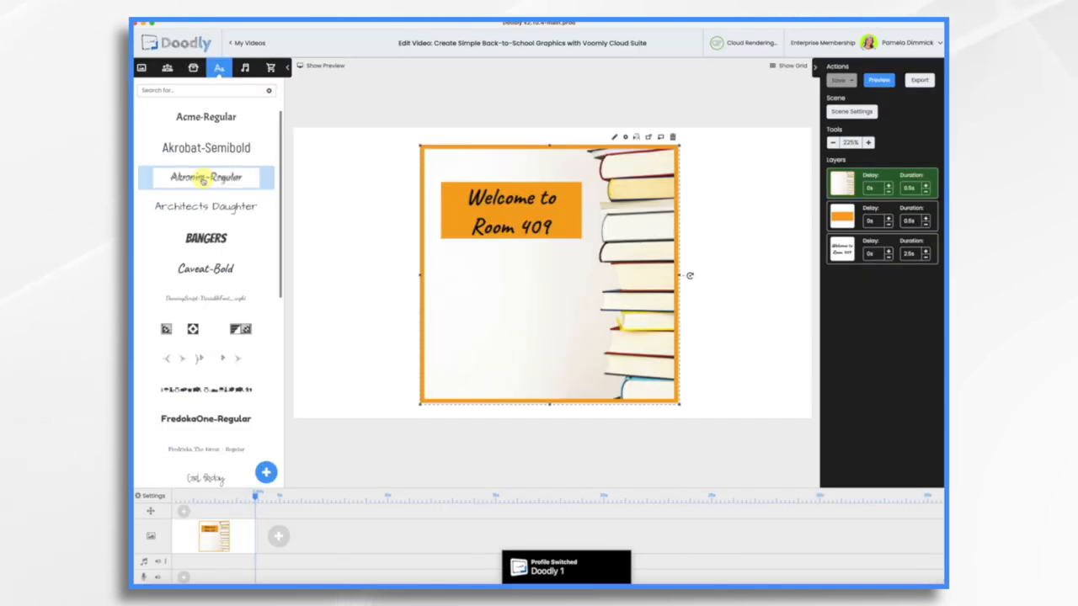
Import the exported Teacher file into the Characters library.
click(172, 65)
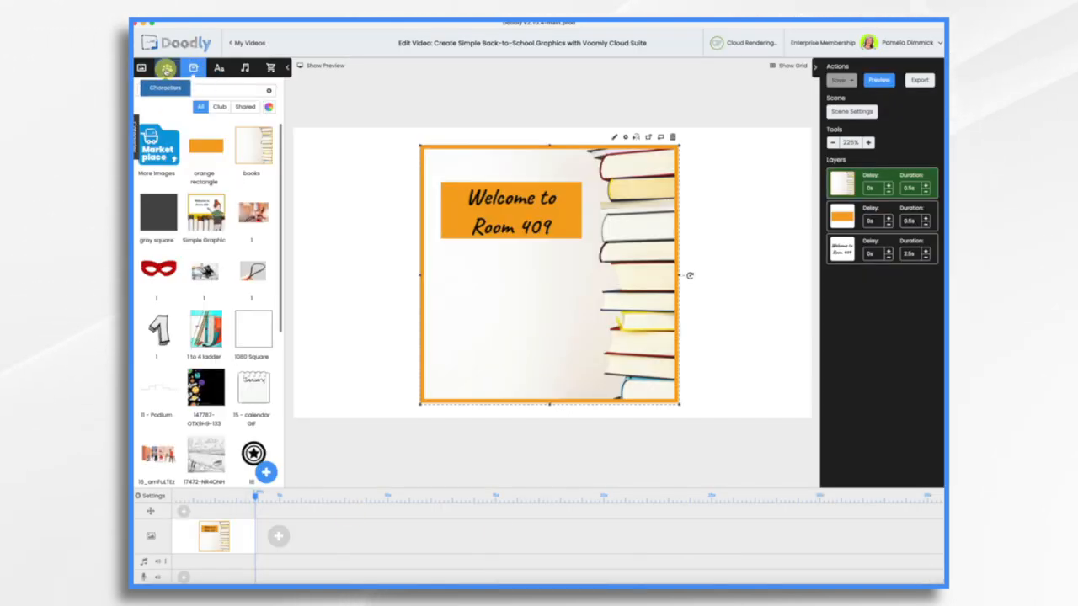
click(168, 67)
text(Teacher)
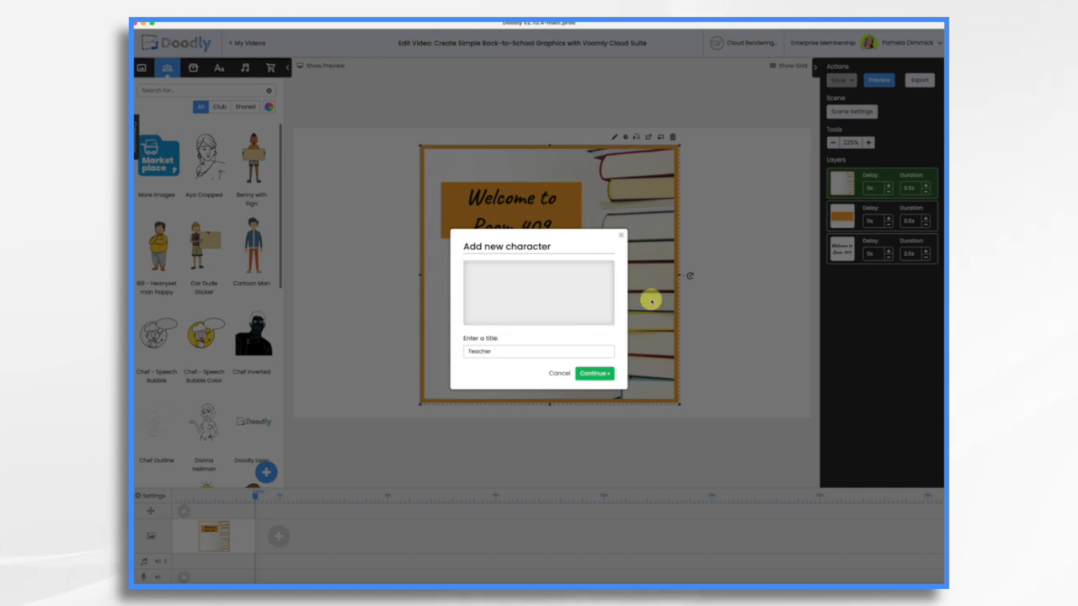
click(593, 374)
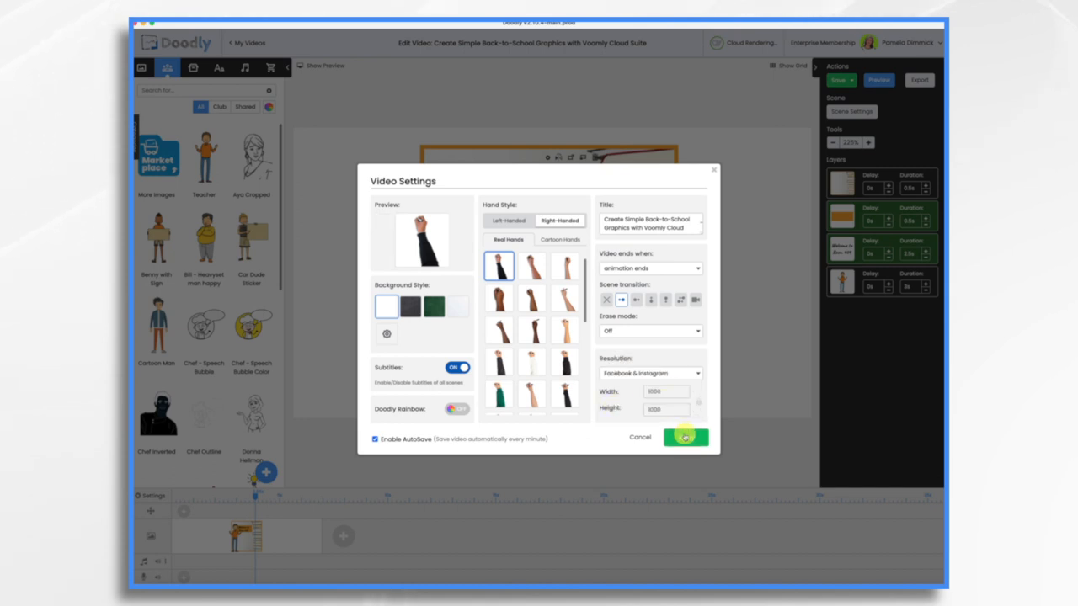
Apply video settings, resize Teacher at the left of the canvas and apply the scene settings.
click(685, 438)
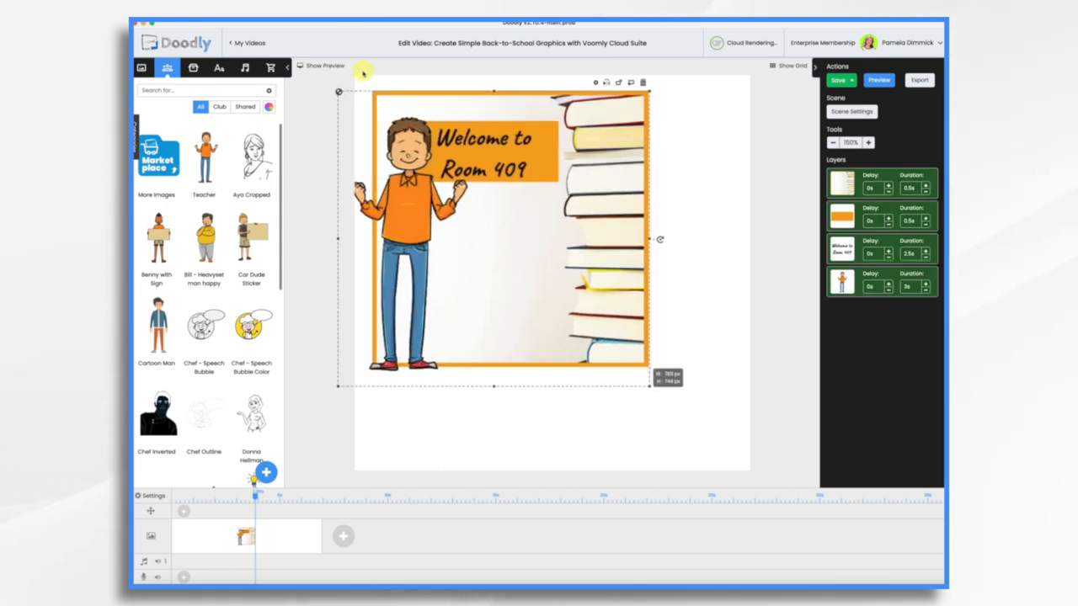
drag(651, 388, 723, 454)
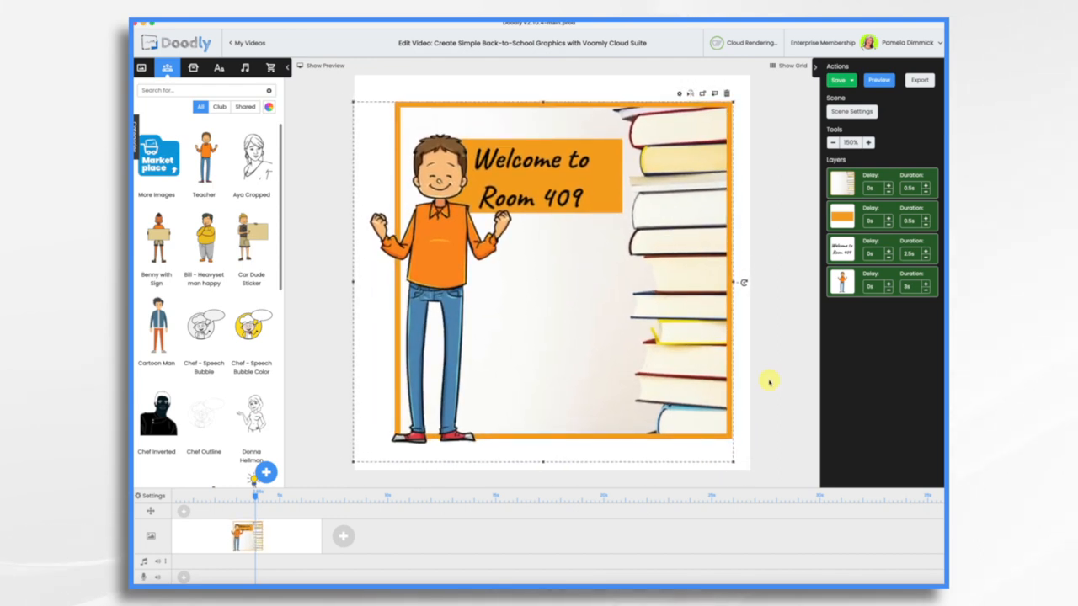
click(852, 111)
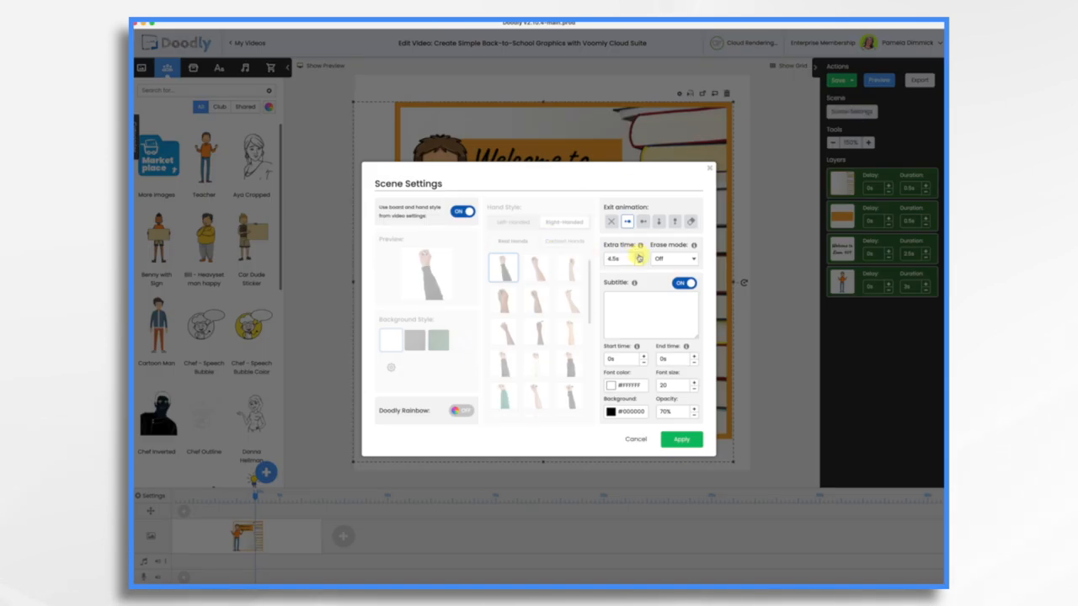
click(681, 438)
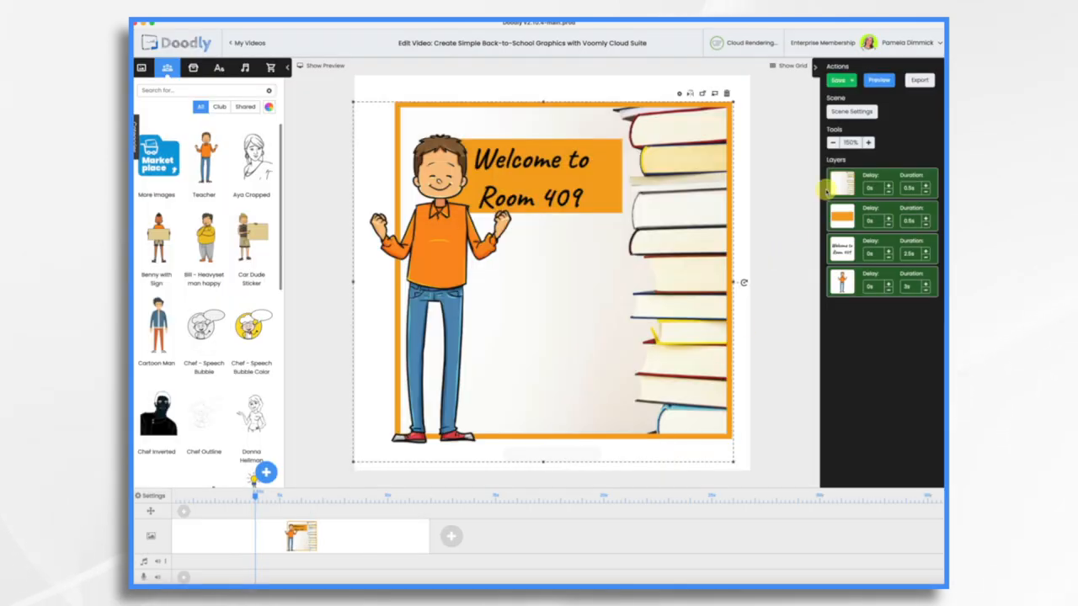
Play the scene preview, replay it and rewind the playback bar to the start.
click(879, 81)
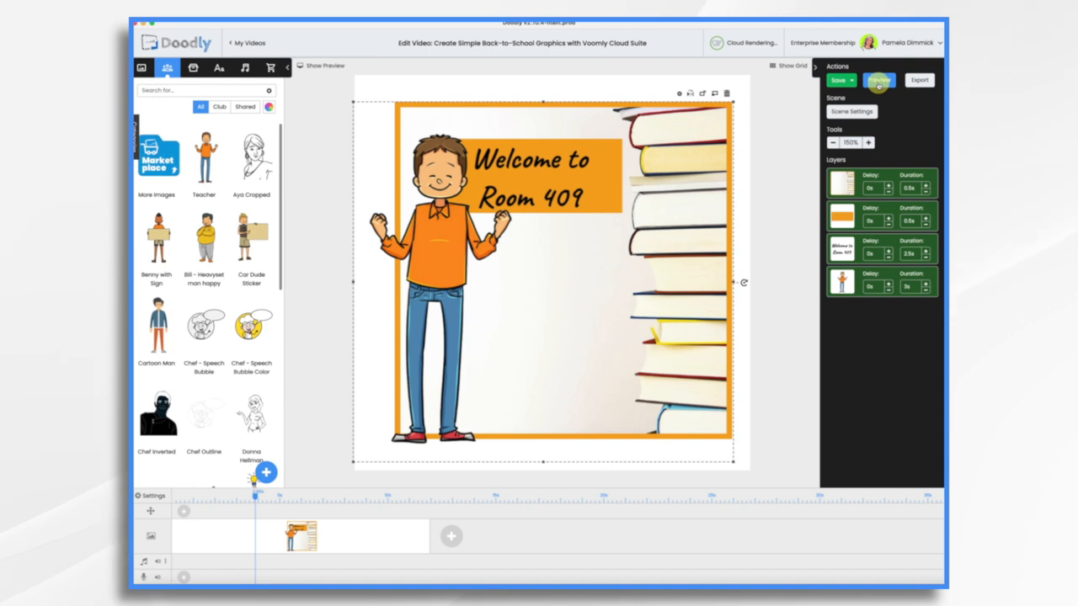
click(882, 81)
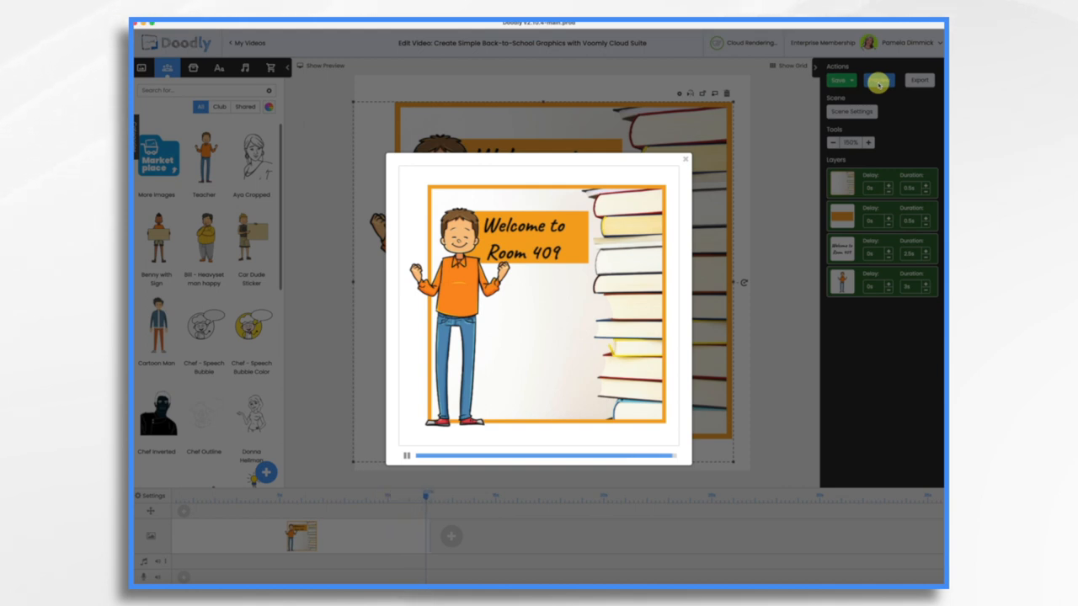
click(406, 455)
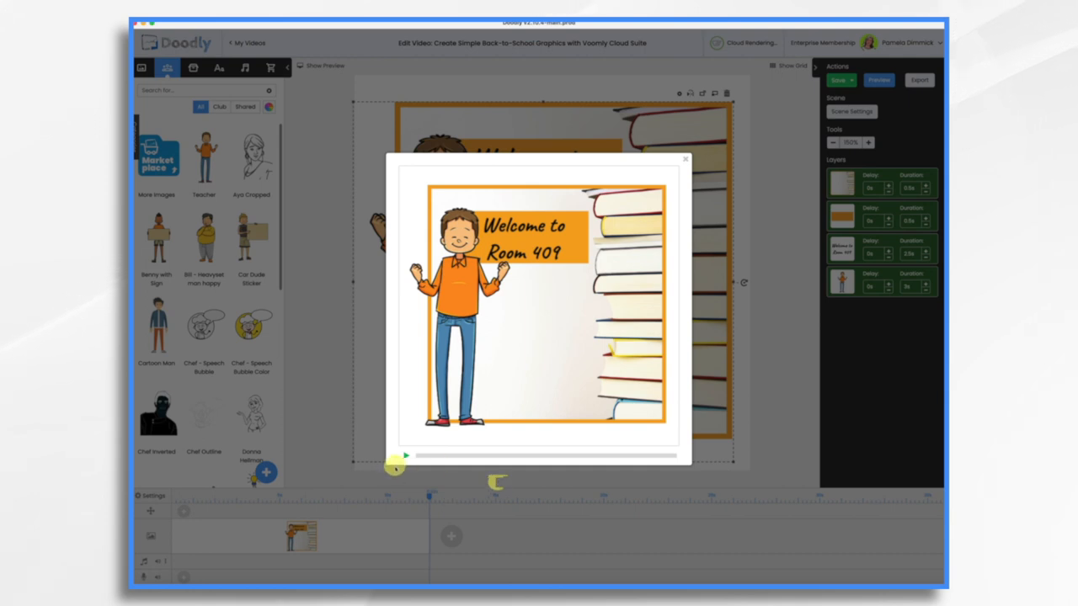
drag(396, 455, 408, 455)
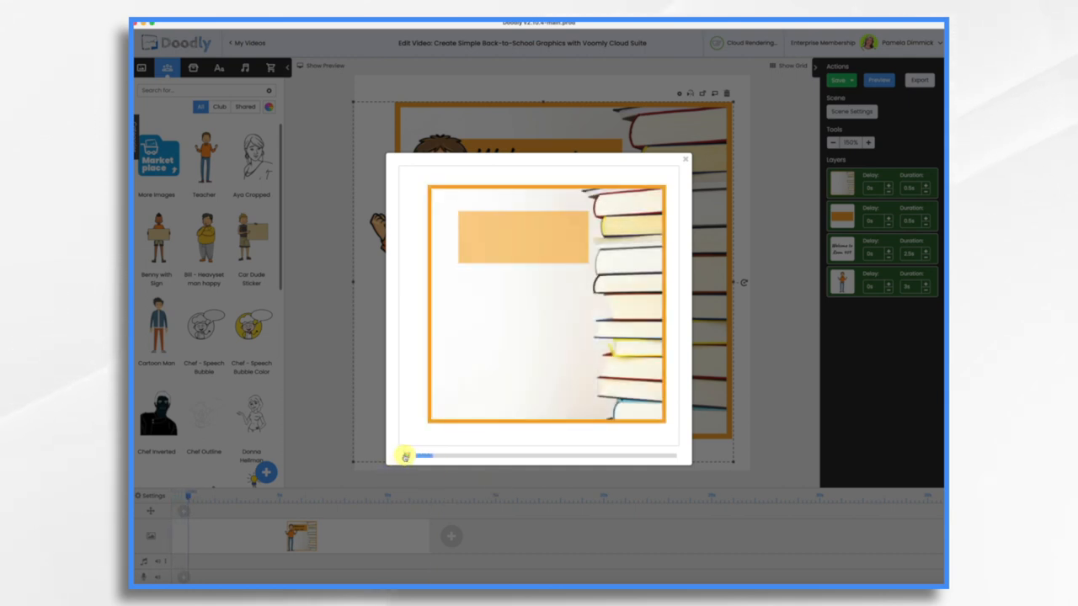